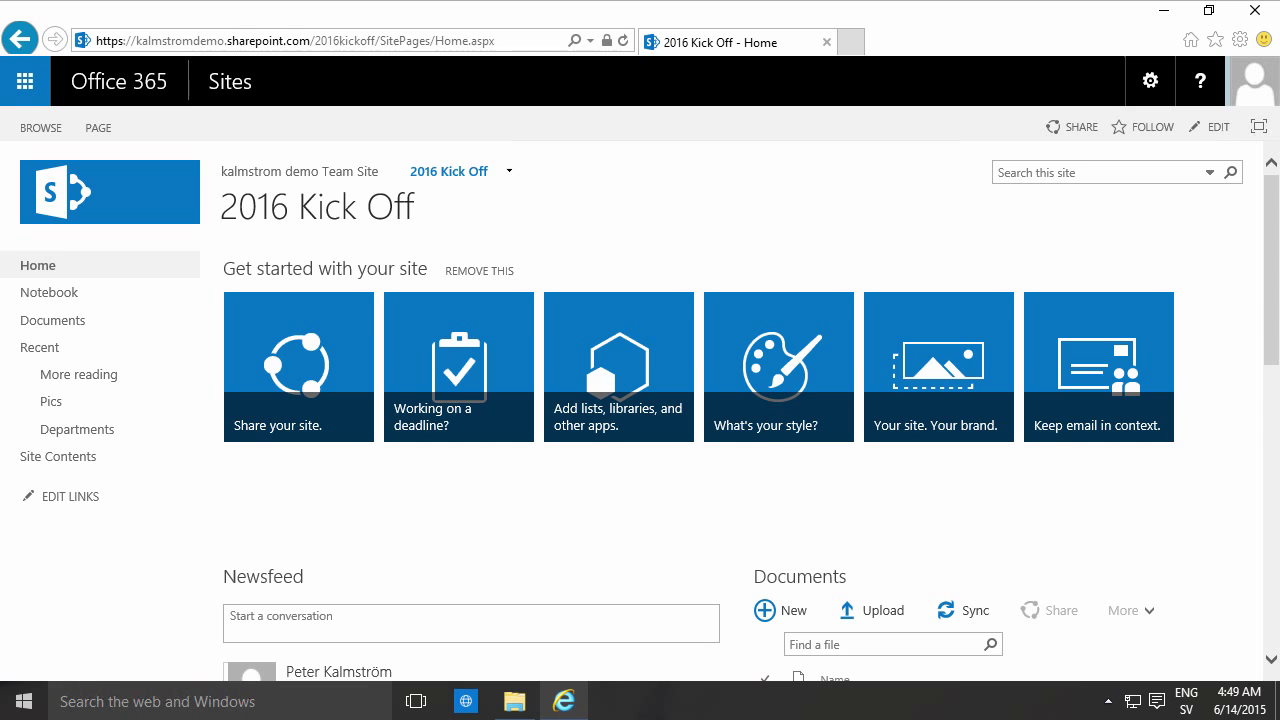
mouse_move(340, 358)
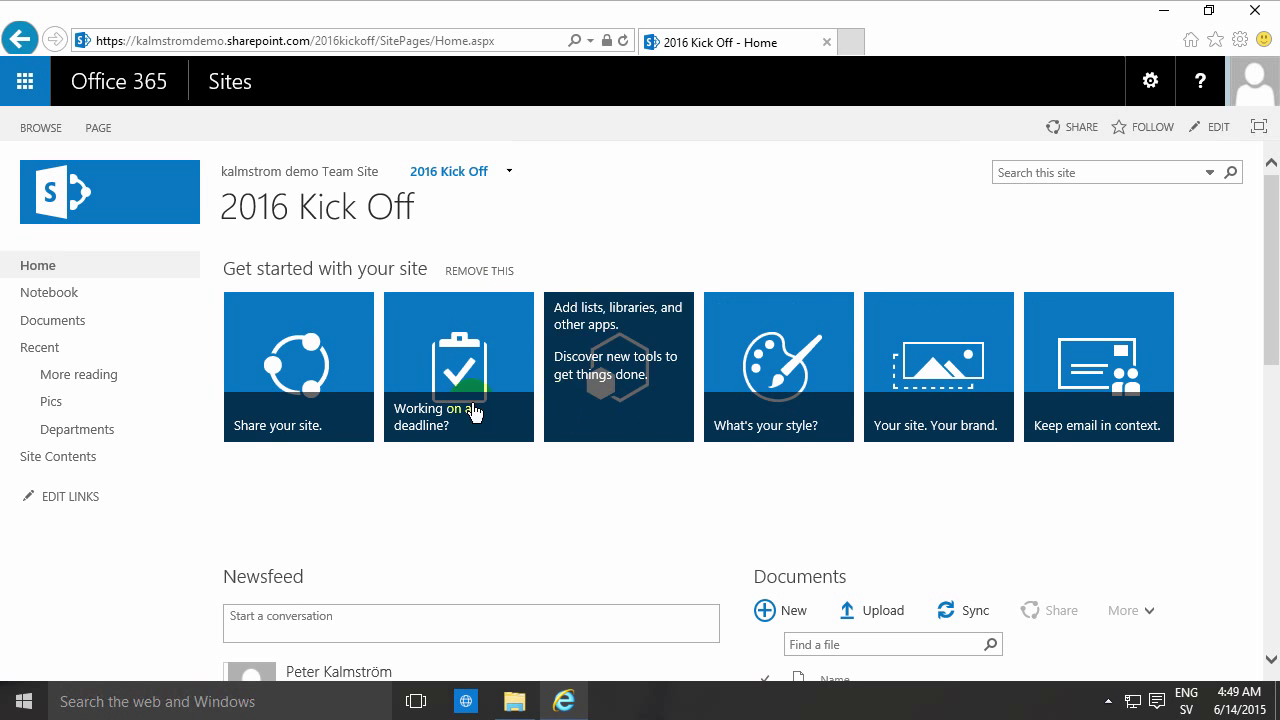
mouse_move(616, 384)
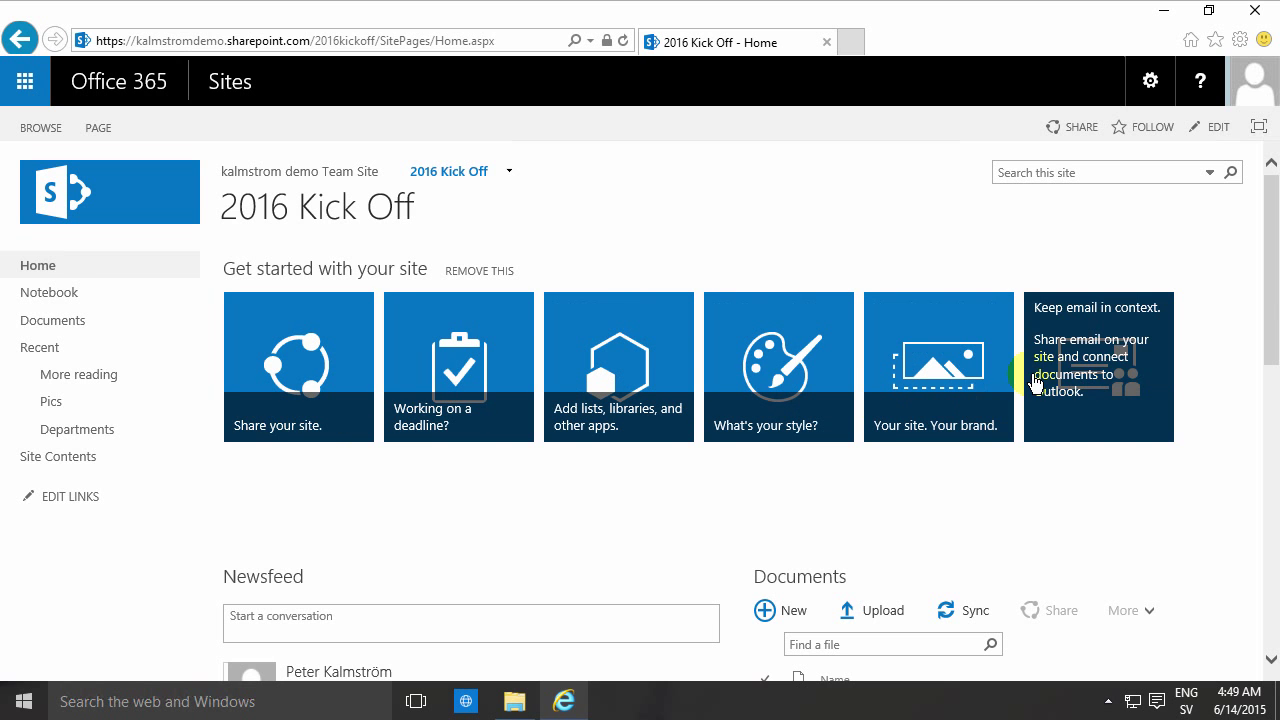
mouse_move(304, 470)
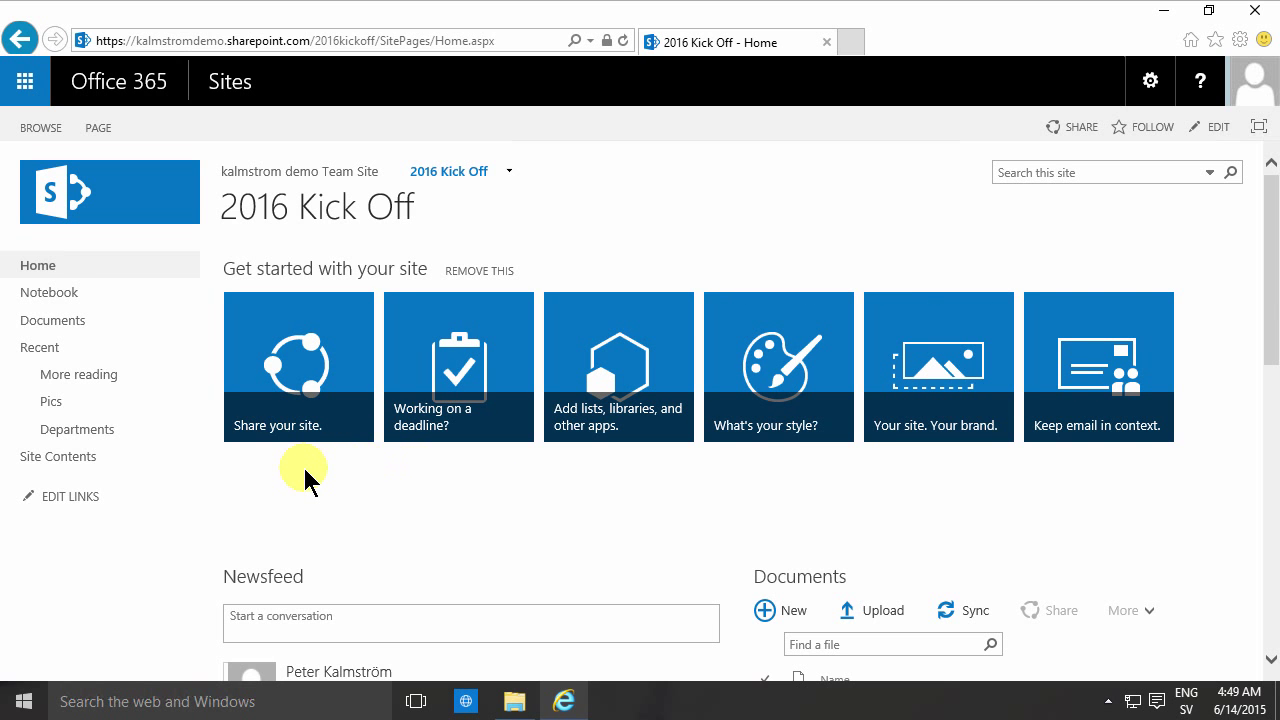
mouse_move(1010, 400)
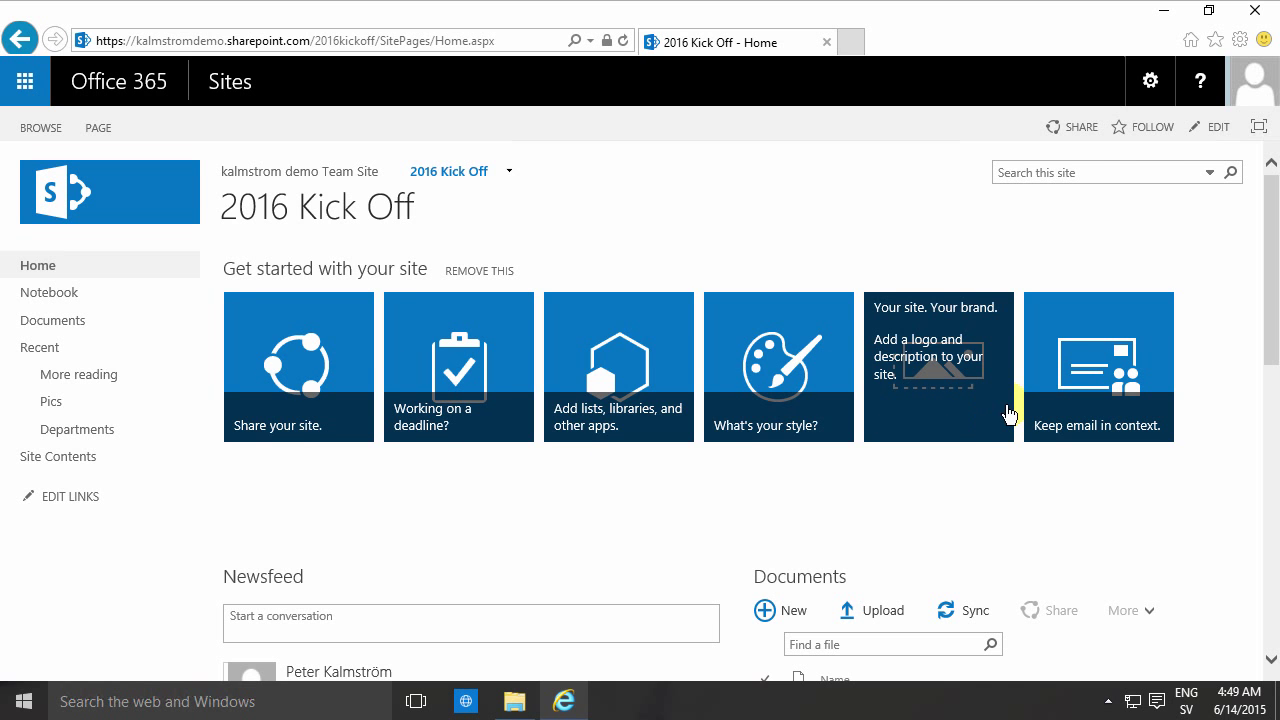
mouse_move(684, 350)
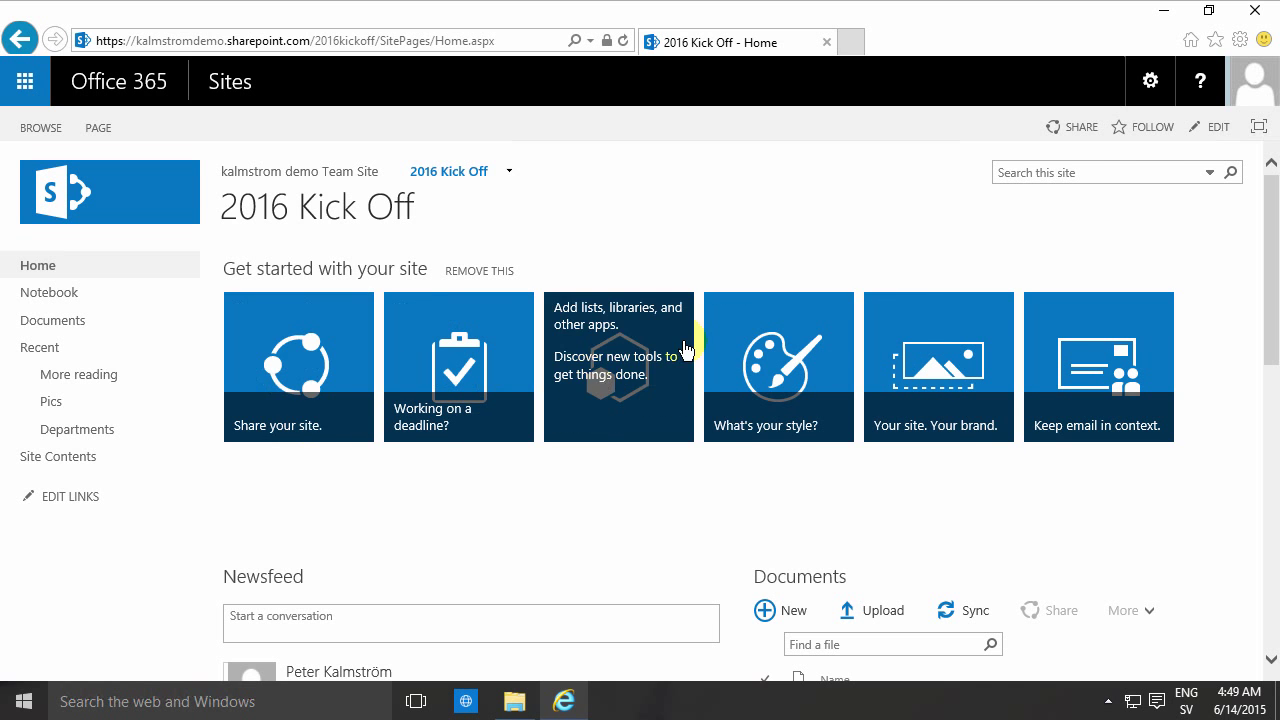
mouse_move(852, 42)
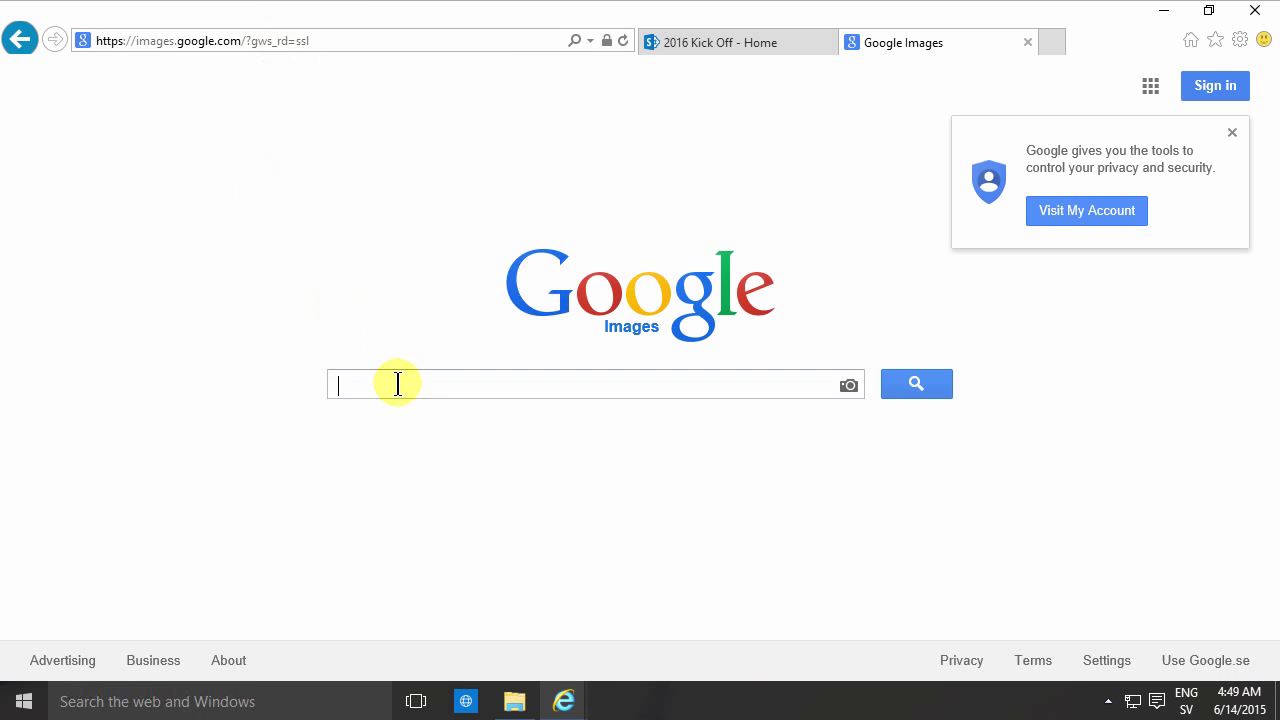
Search Google Images for 'food' and filter to exactly 150 by 150 pixels.
text(food)
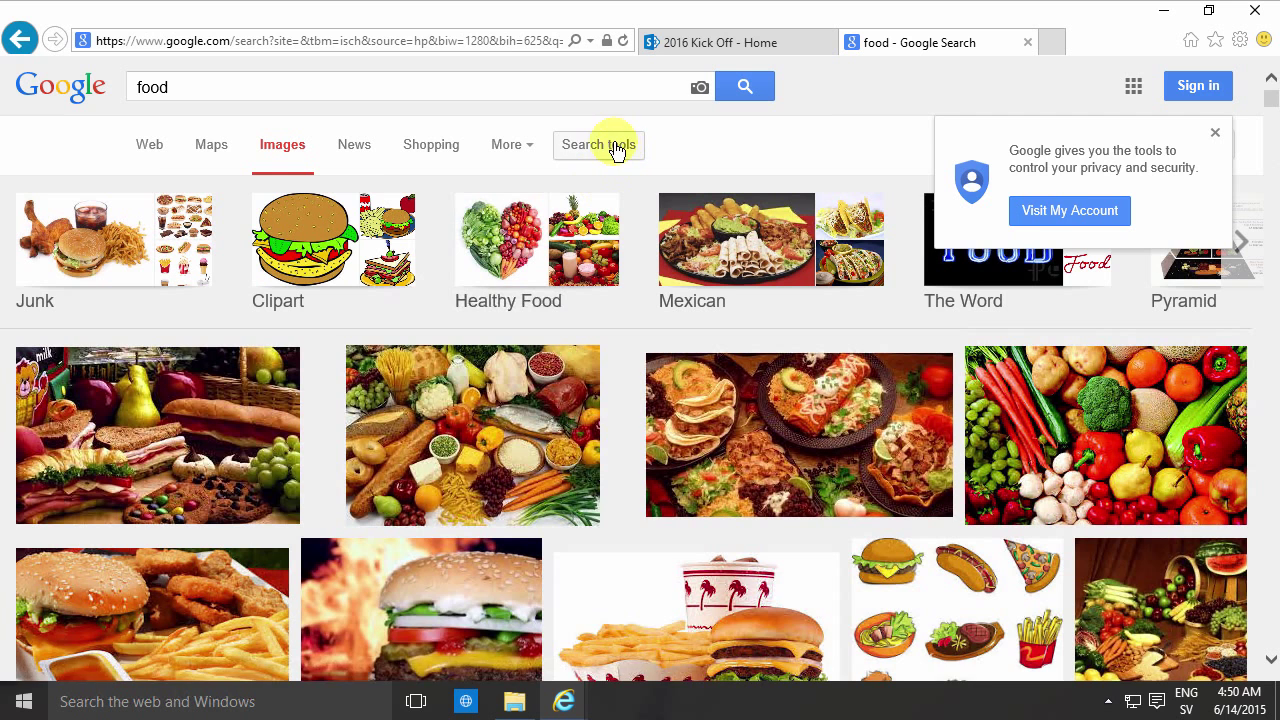
click(598, 144)
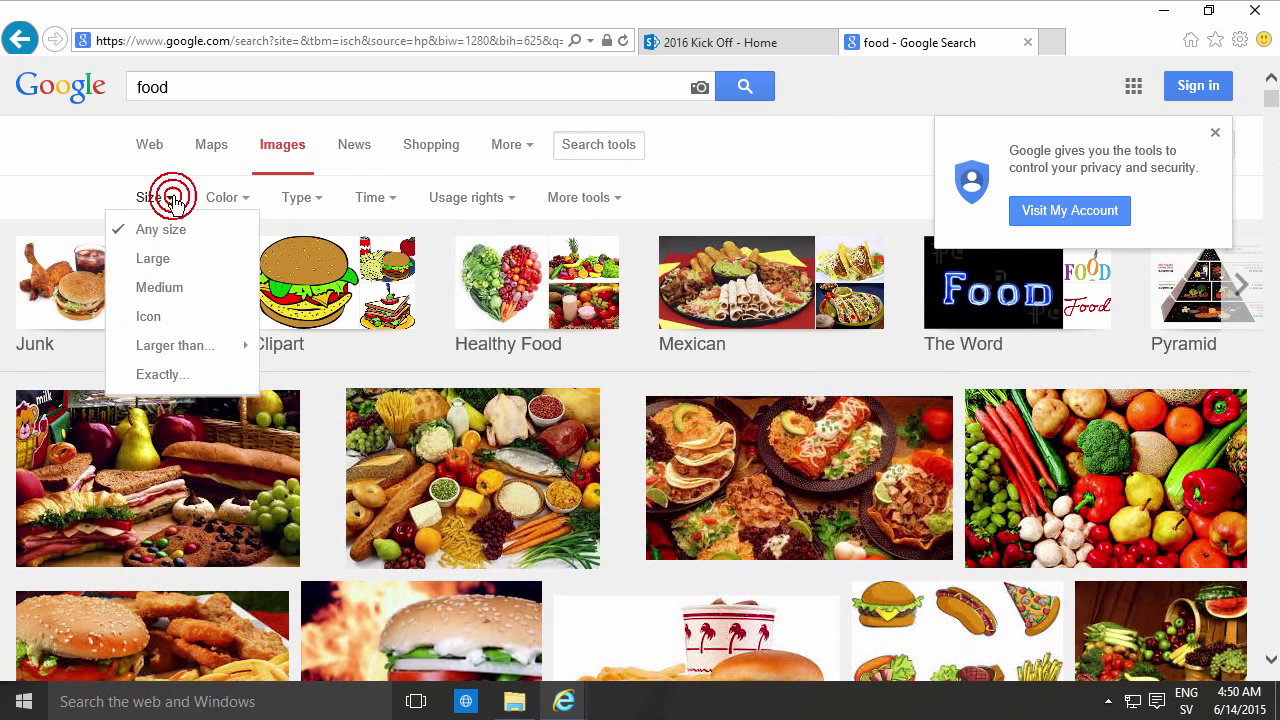
click(162, 374)
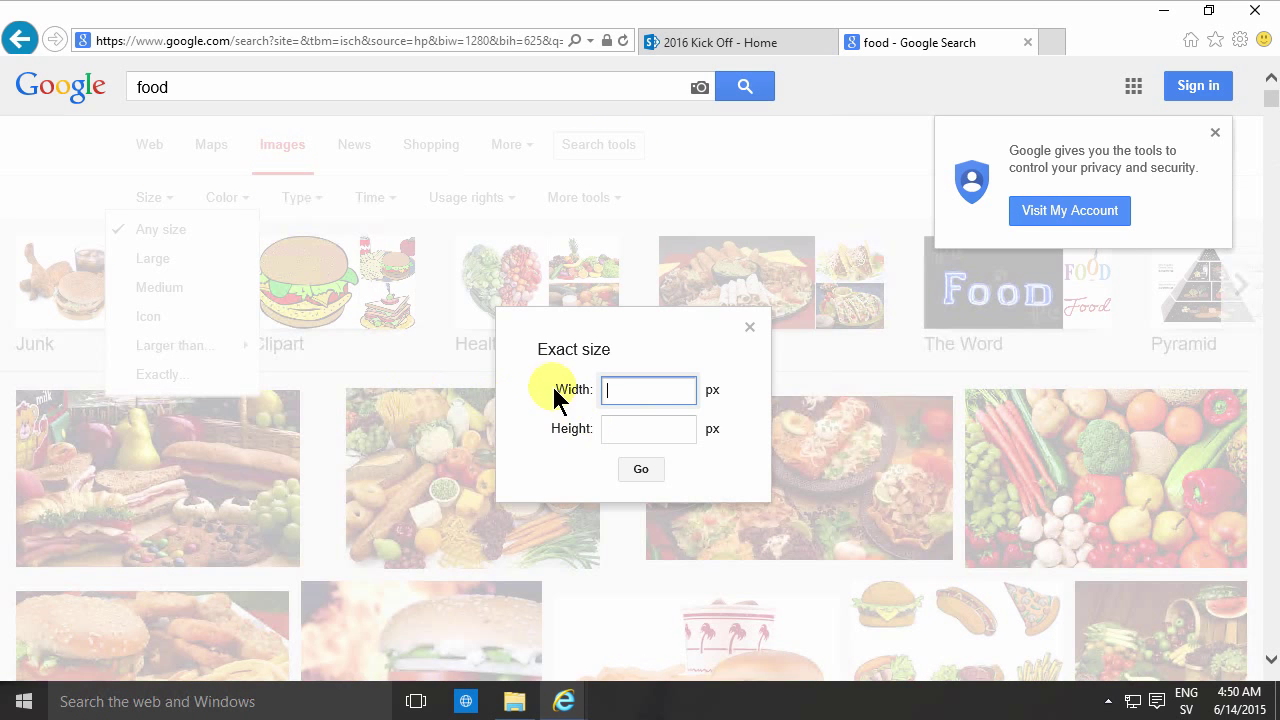
text(150)
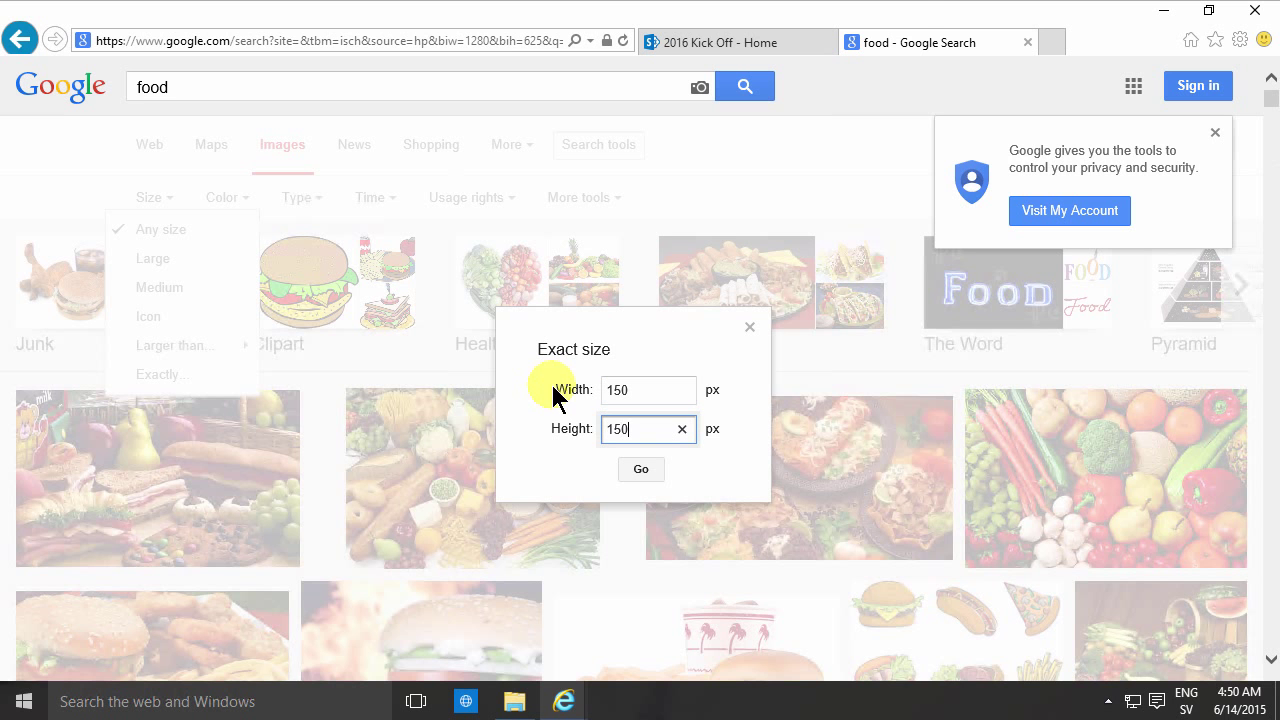
click(640, 468)
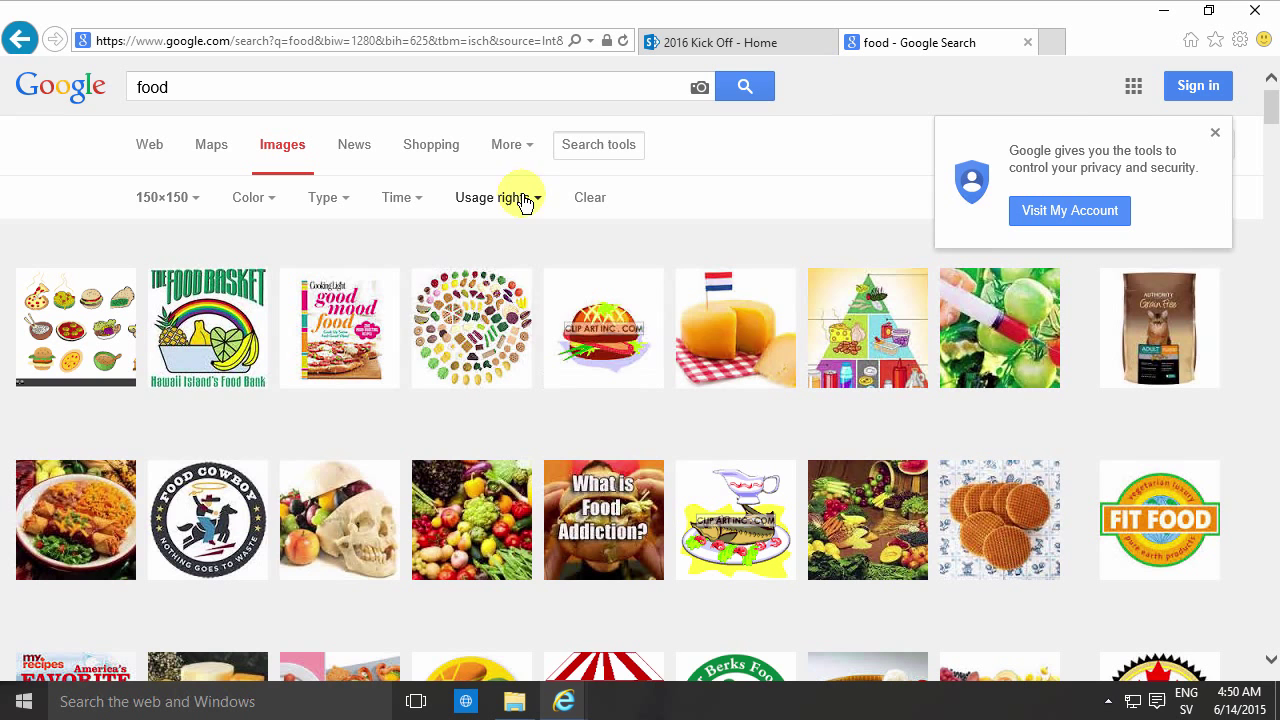
Limit results to images labeled for reuse and preview the black character image.
click(496, 198)
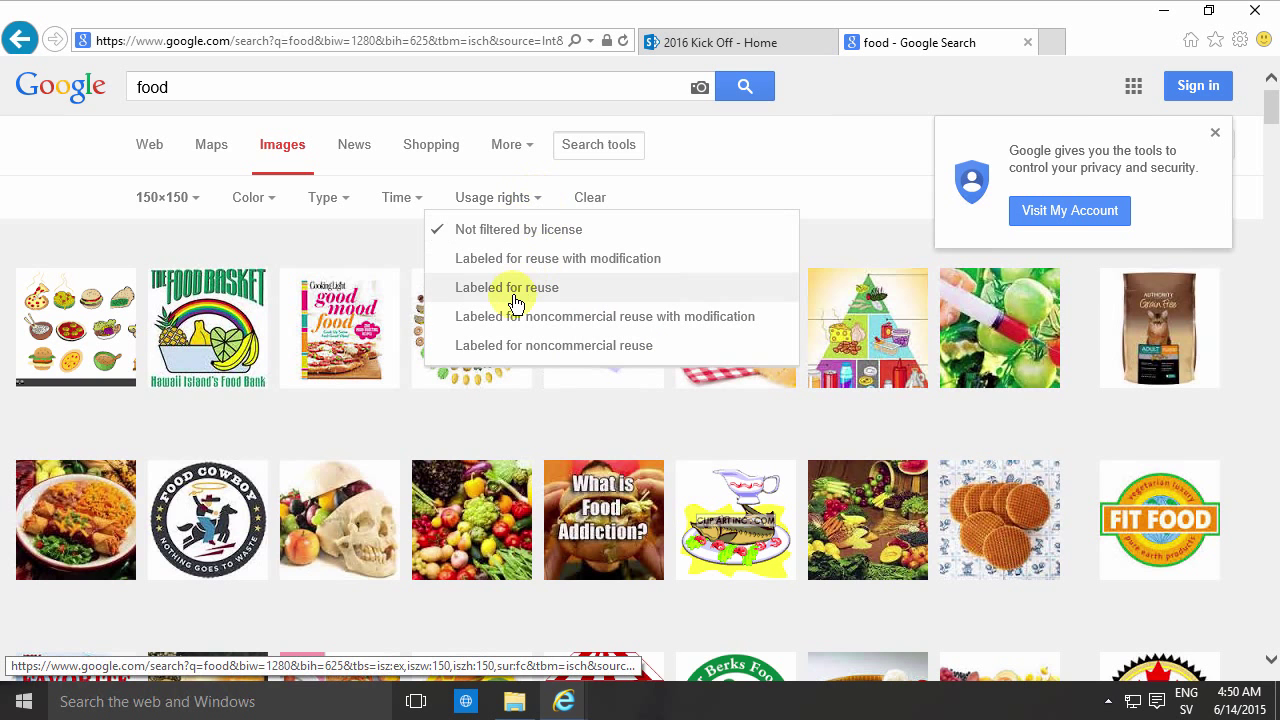
click(508, 288)
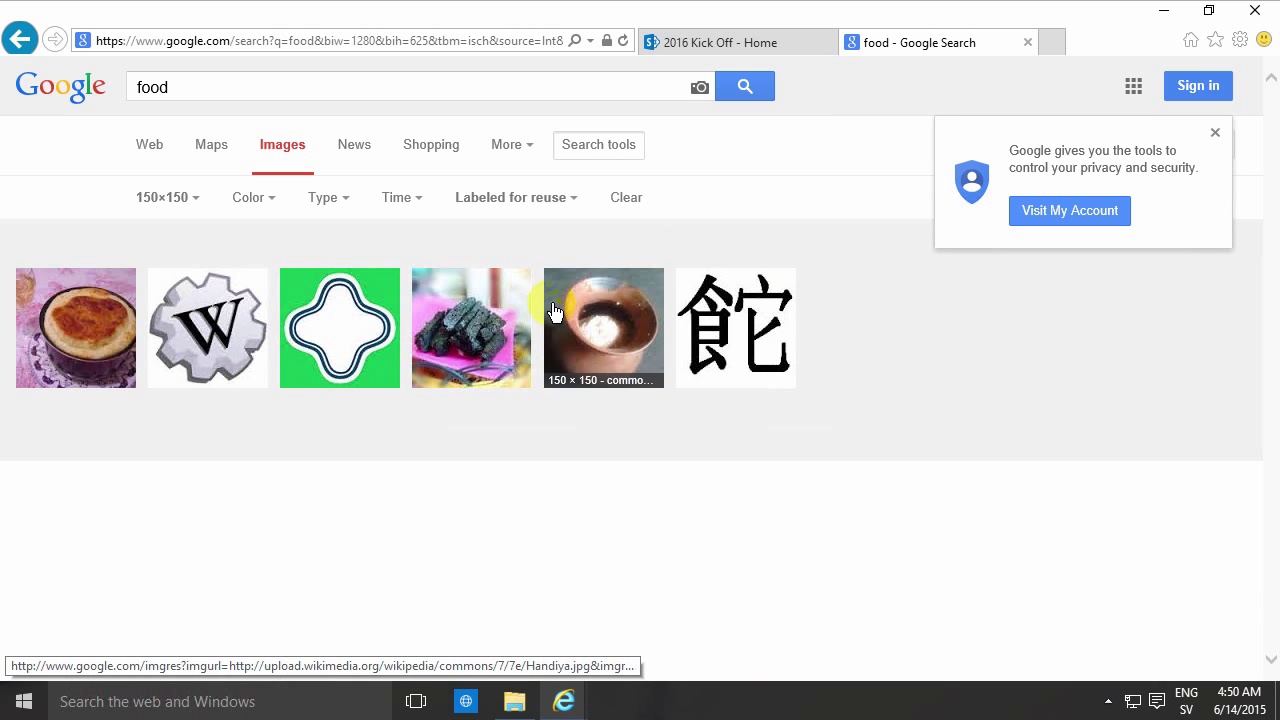
mouse_move(516, 340)
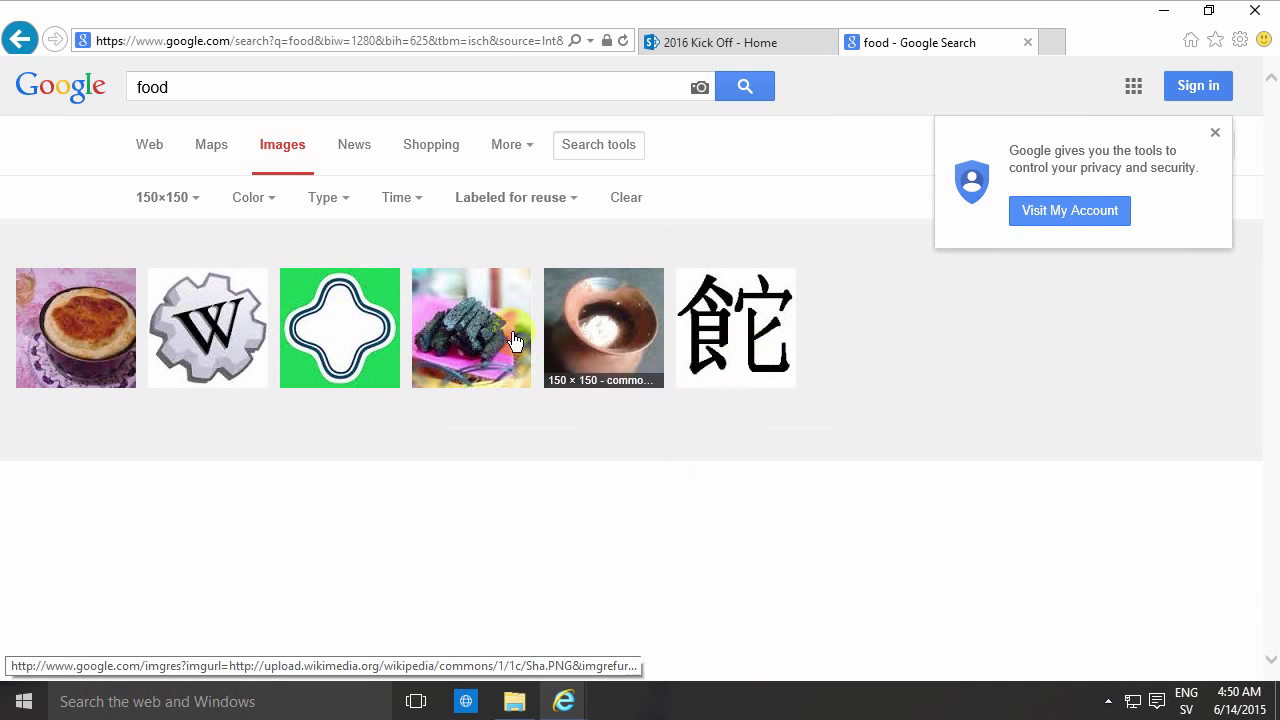
mouse_move(736, 328)
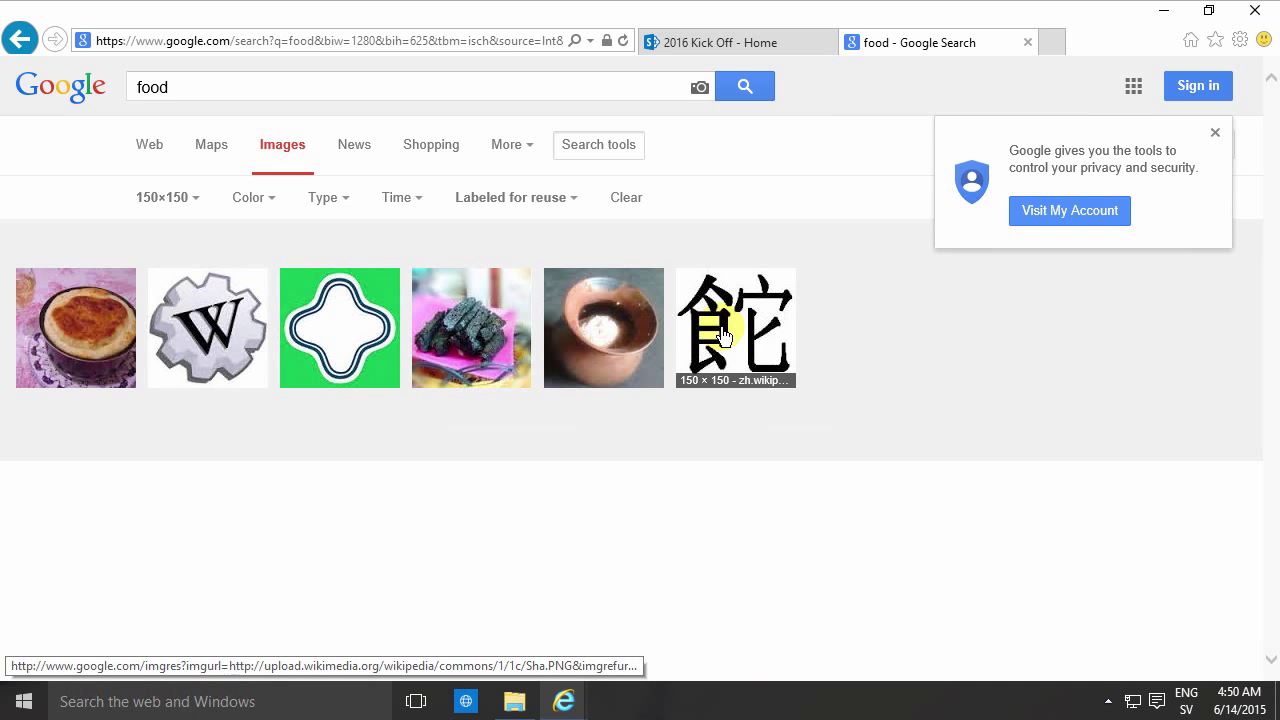
click(736, 328)
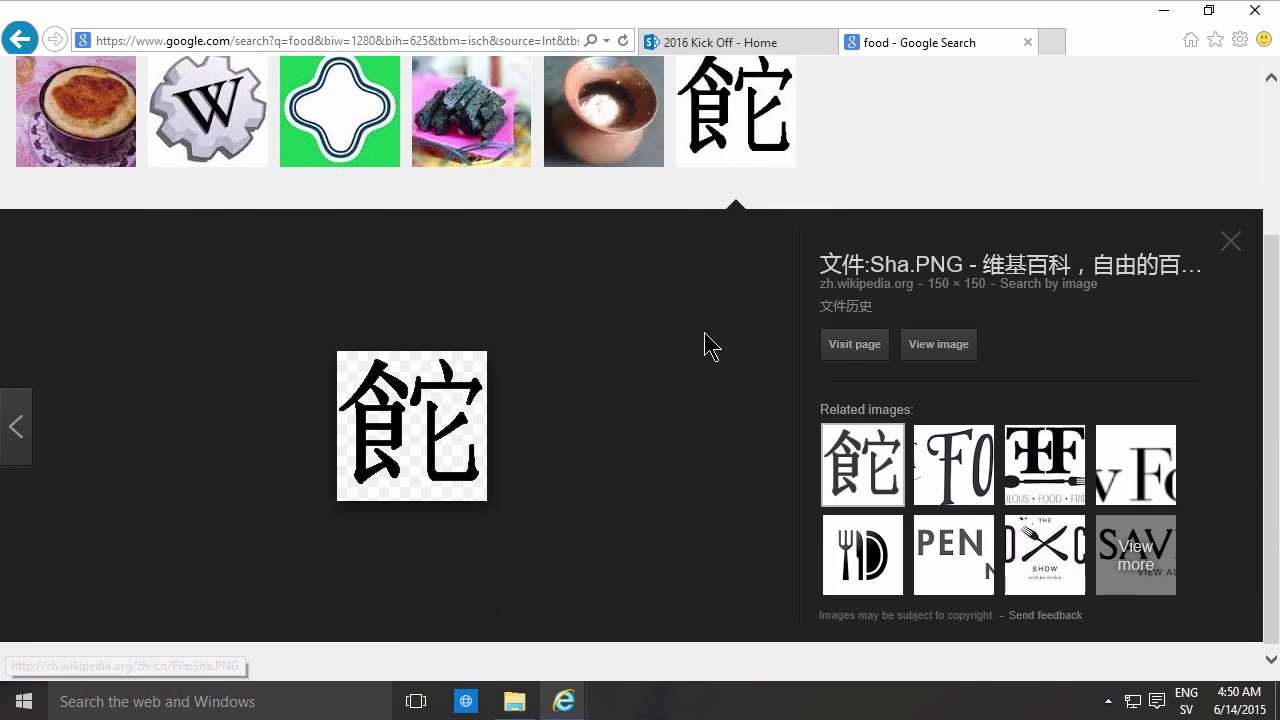
mouse_move(432, 418)
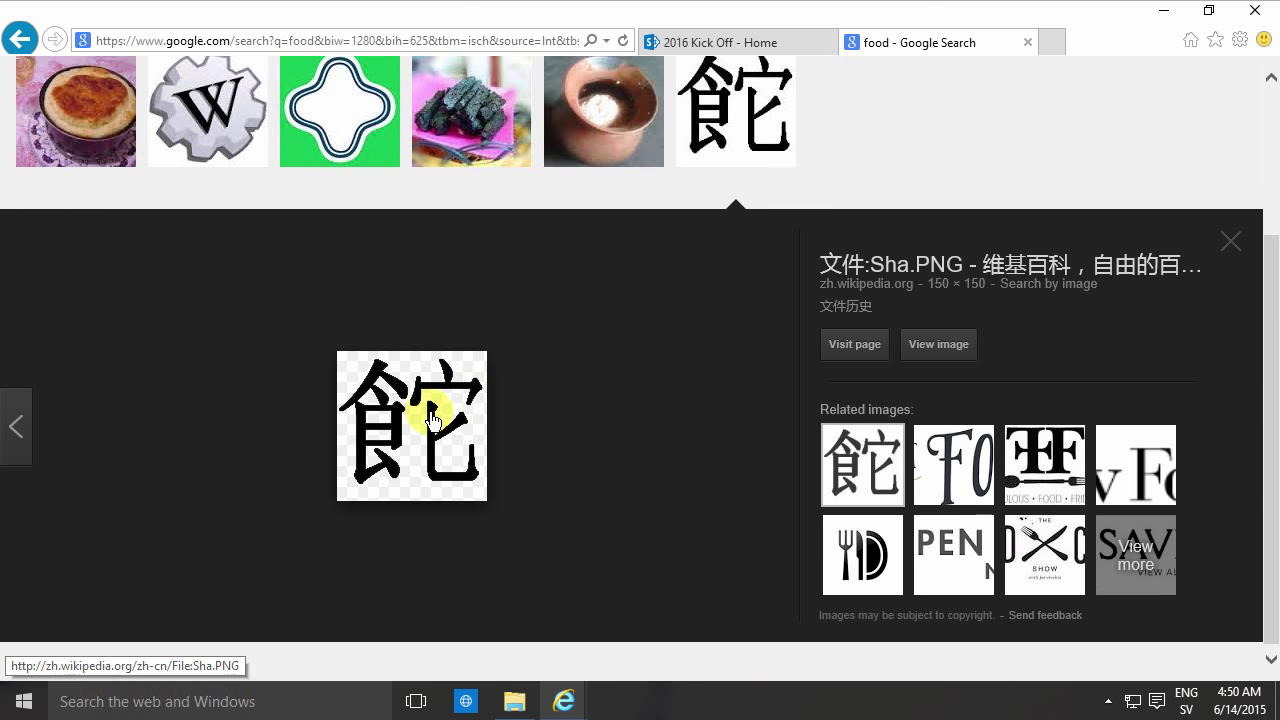
View the black character image on its own and save it to the computer.
click(936, 344)
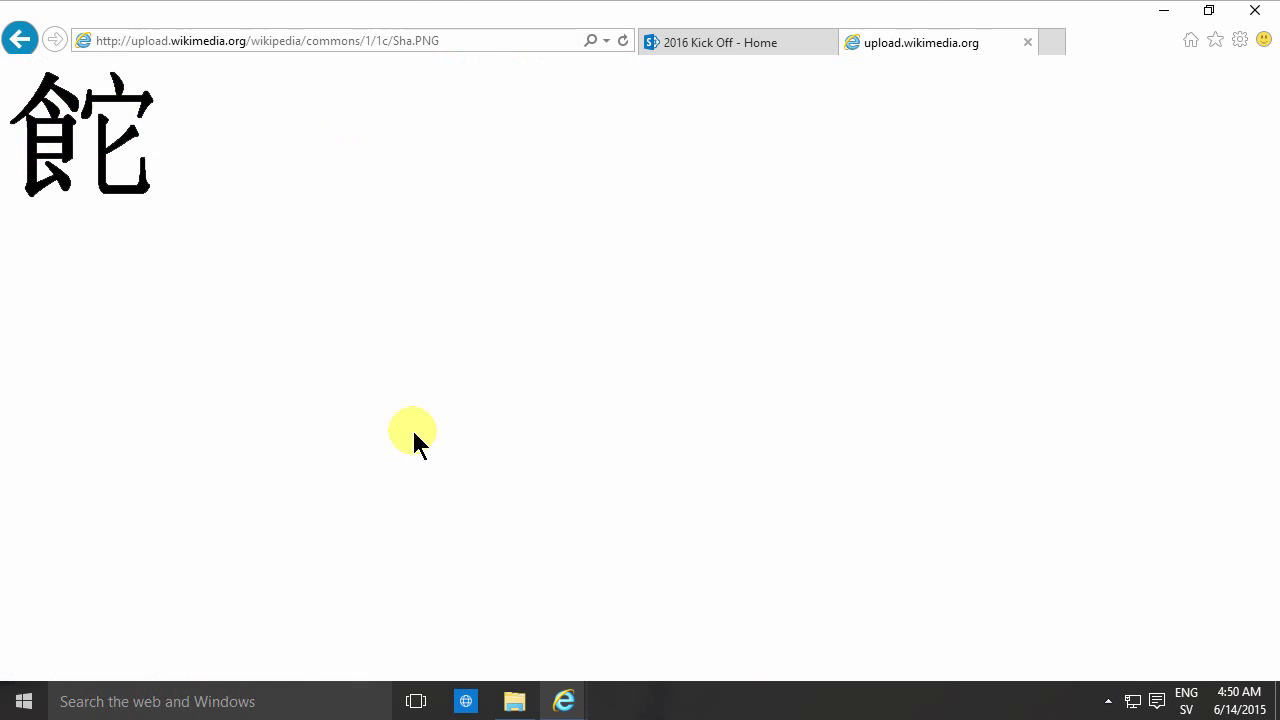
right_click(80, 136)
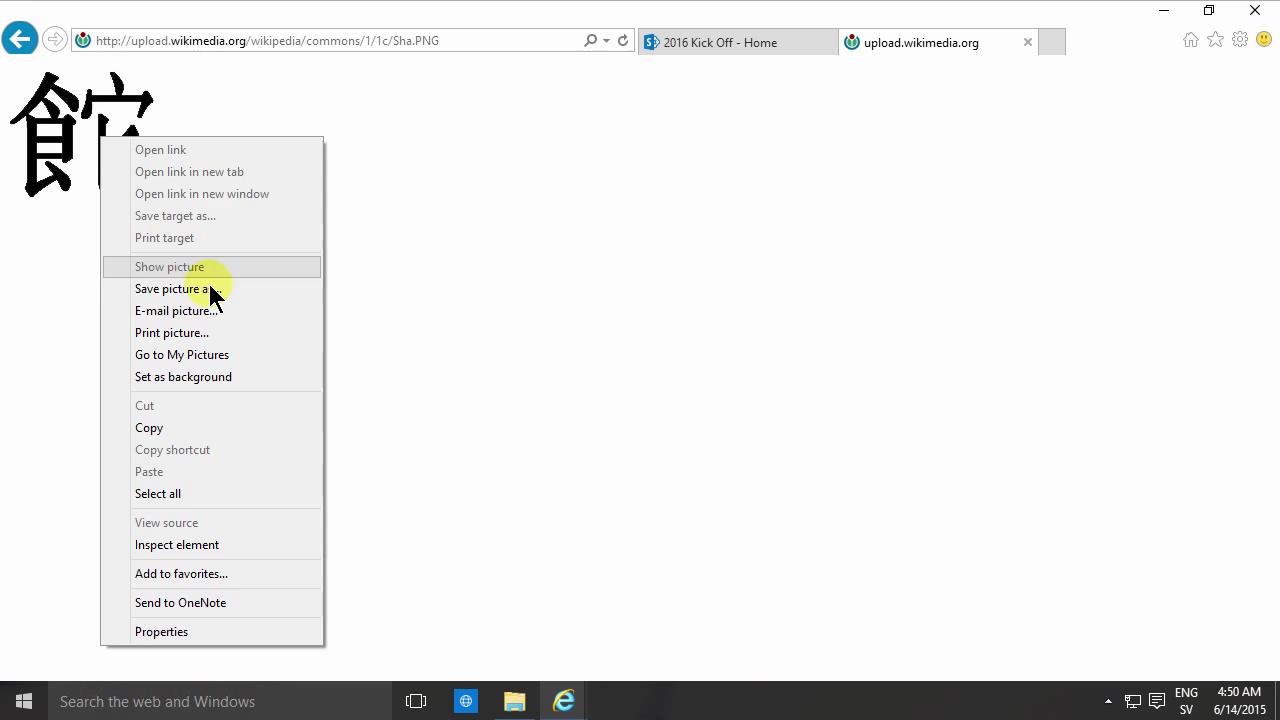
click(180, 288)
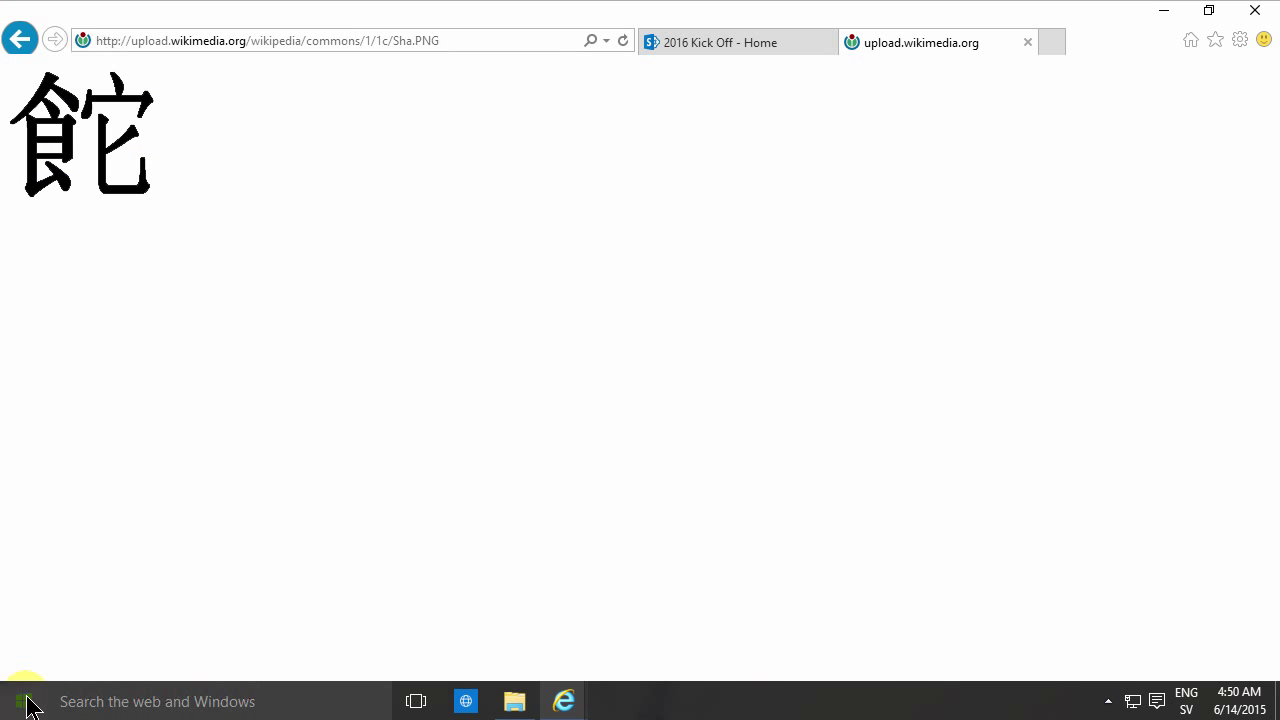
Launch Paint from the Start menu with a blank canvas.
click(18, 700)
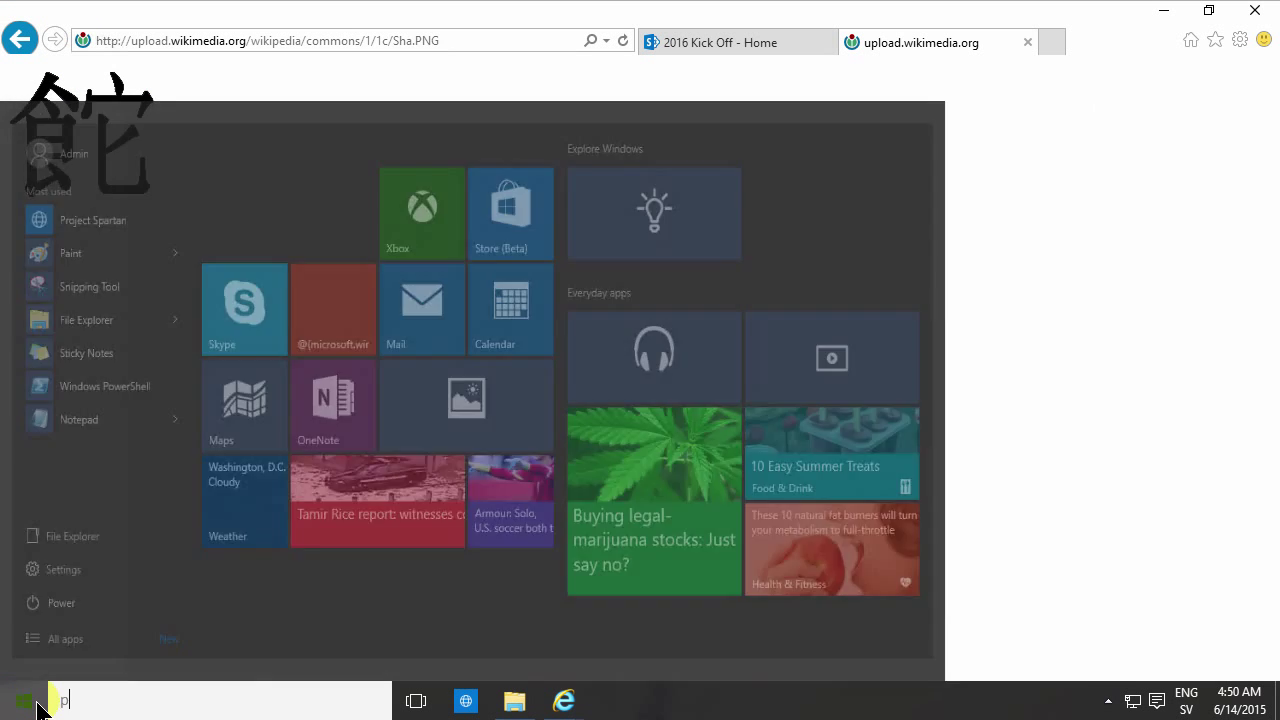
text(paint)
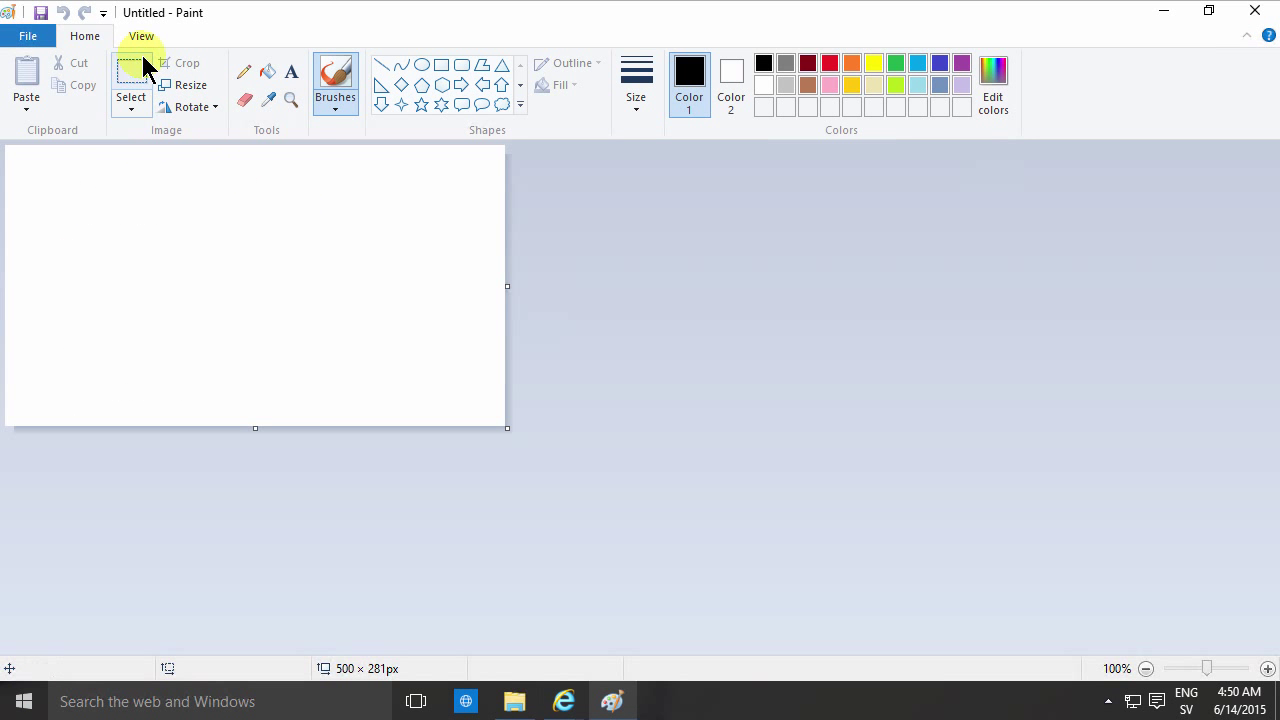
Resize the Paint canvas to 150 by 150 pixels without keeping aspect ratio.
click(188, 84)
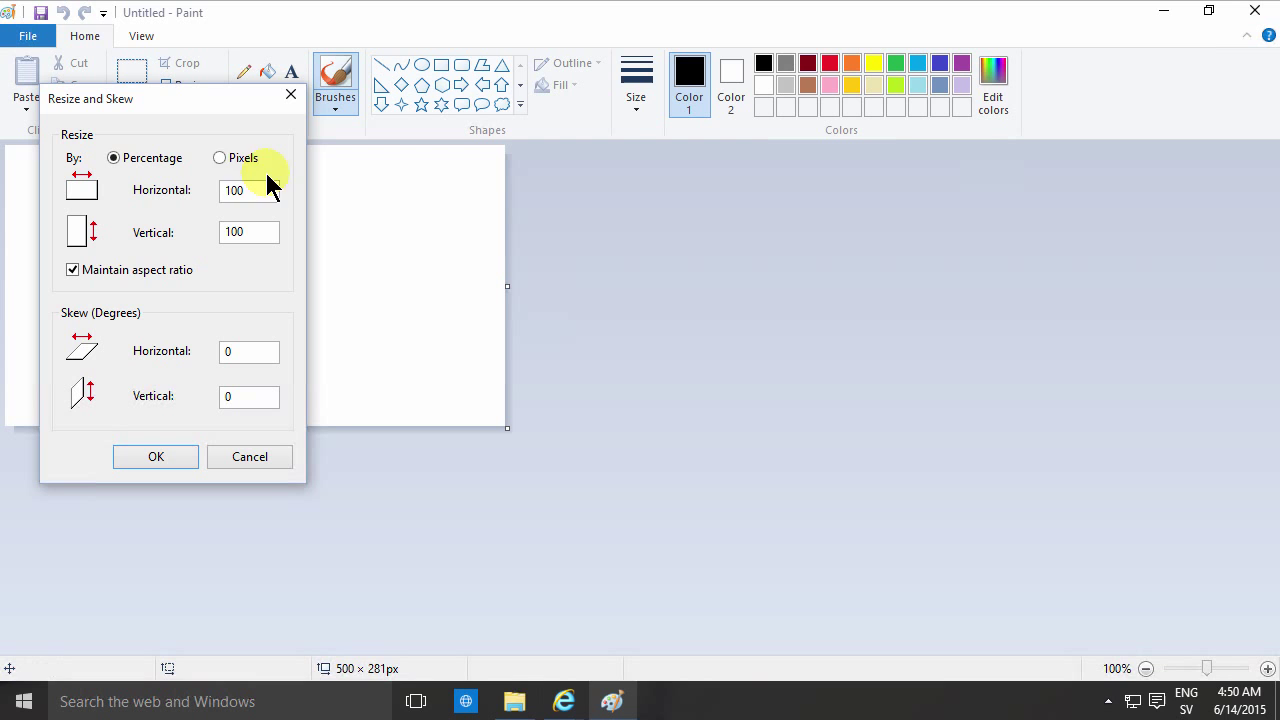
click(220, 156)
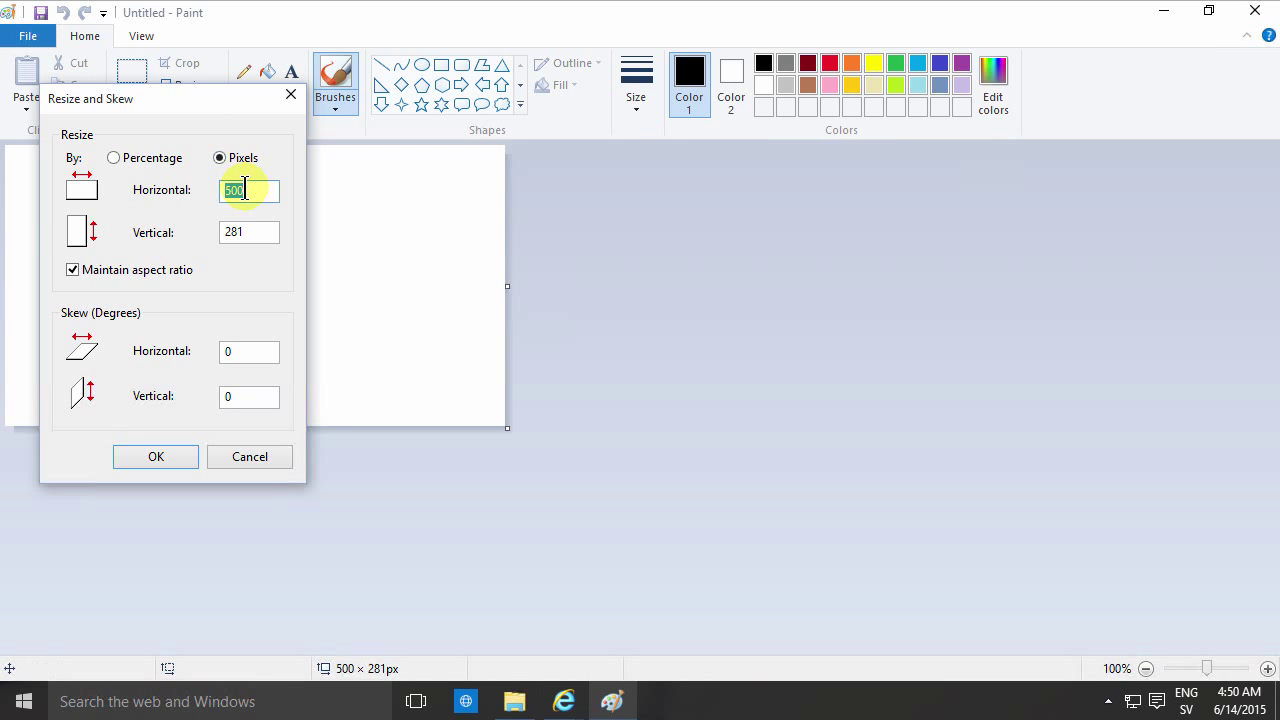
text(15)
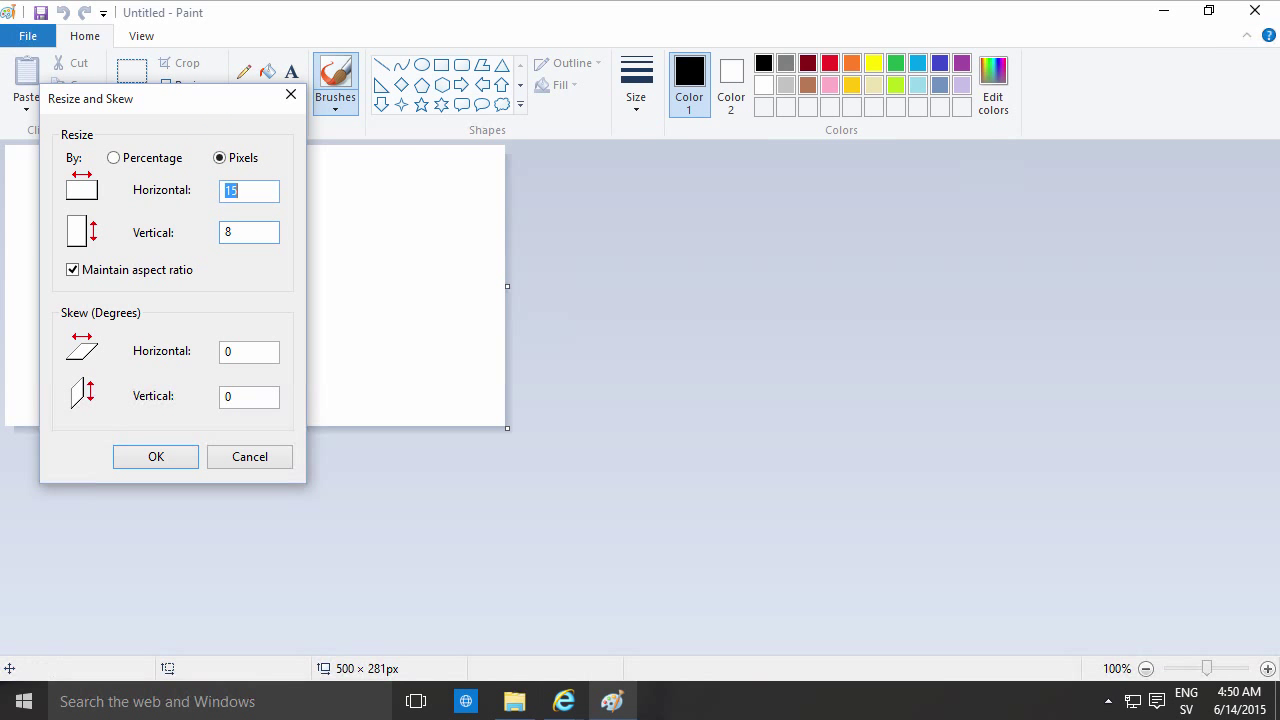
text(150)
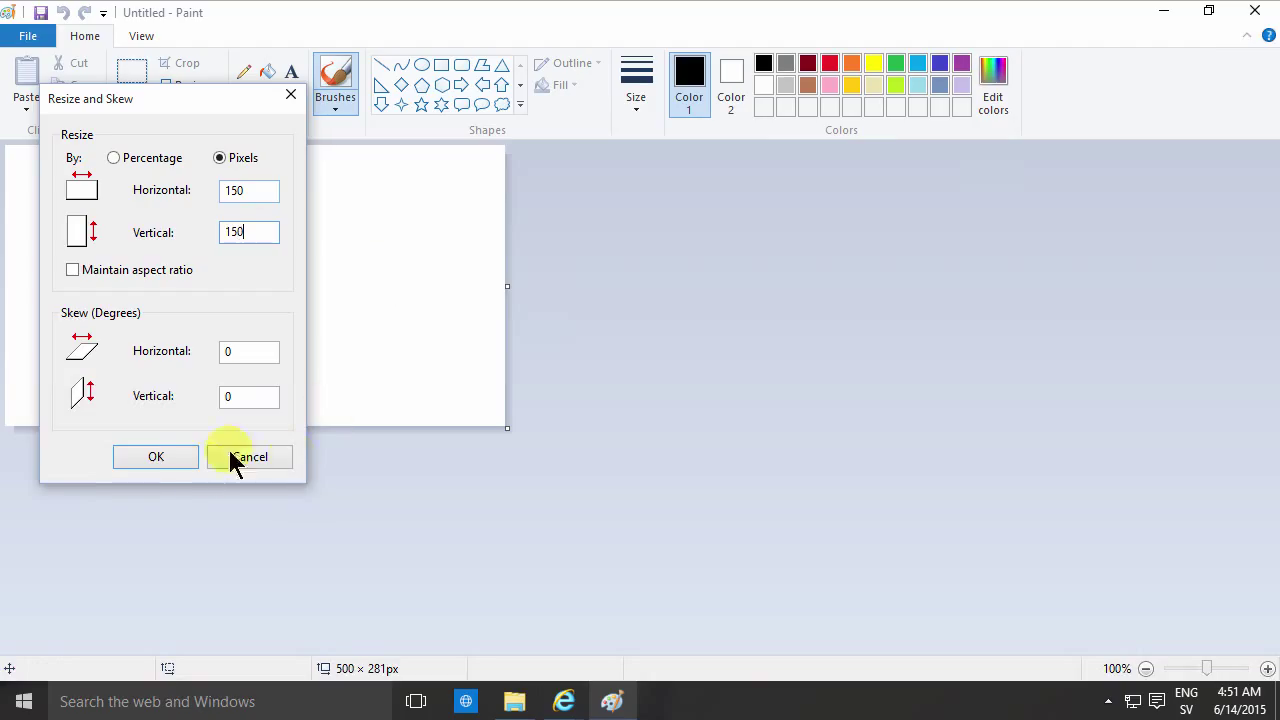
click(156, 456)
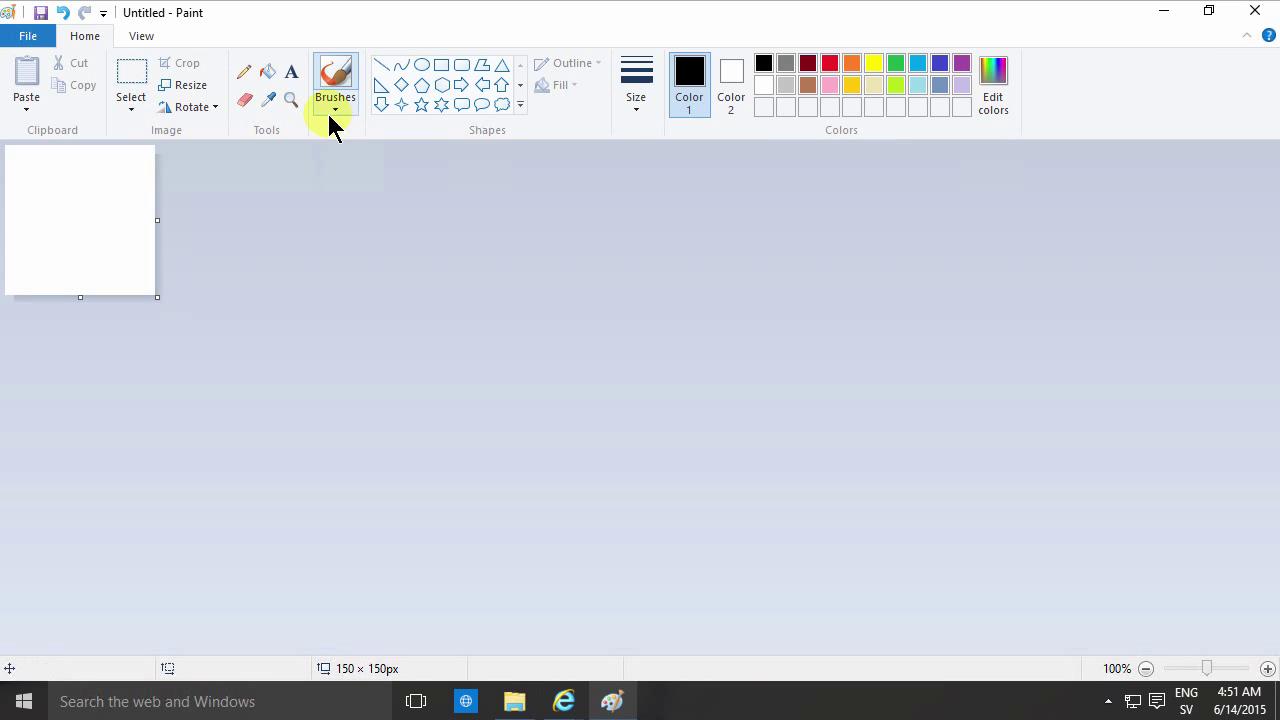
Paint a pink brush squiggle across the canvas and start saving it.
click(56, 258)
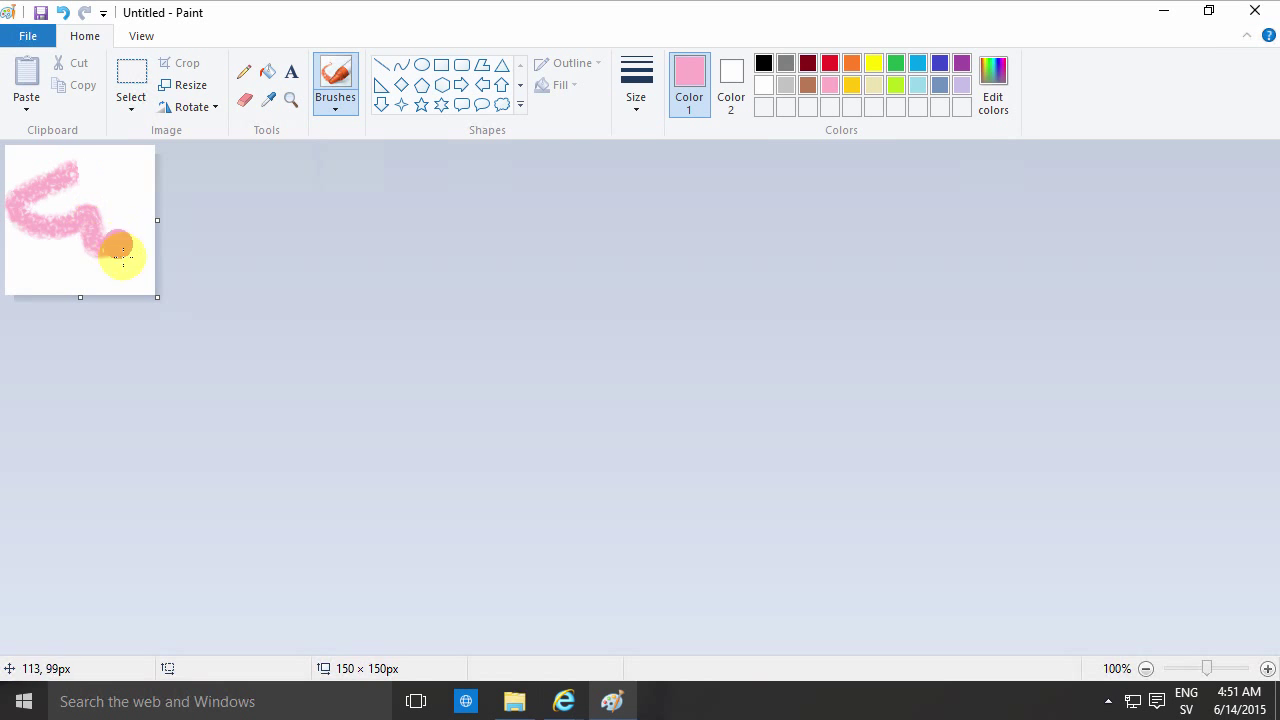
drag(120, 250, 10, 156)
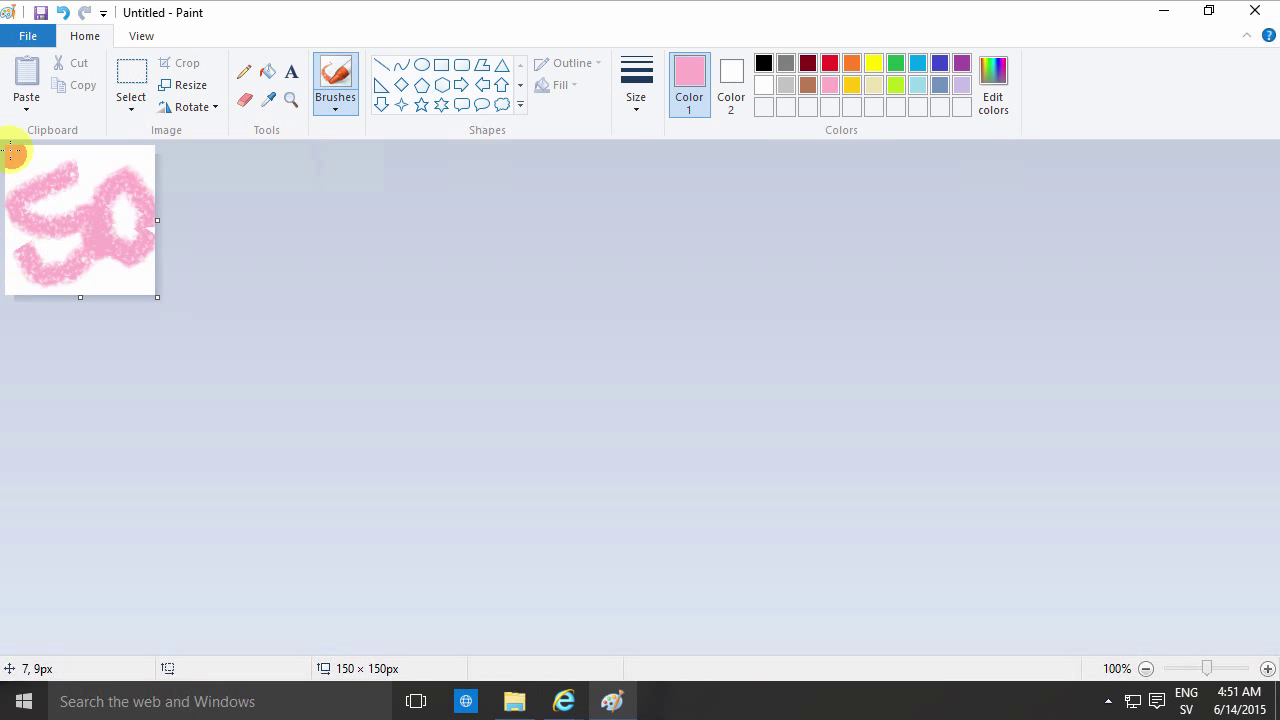
click(28, 36)
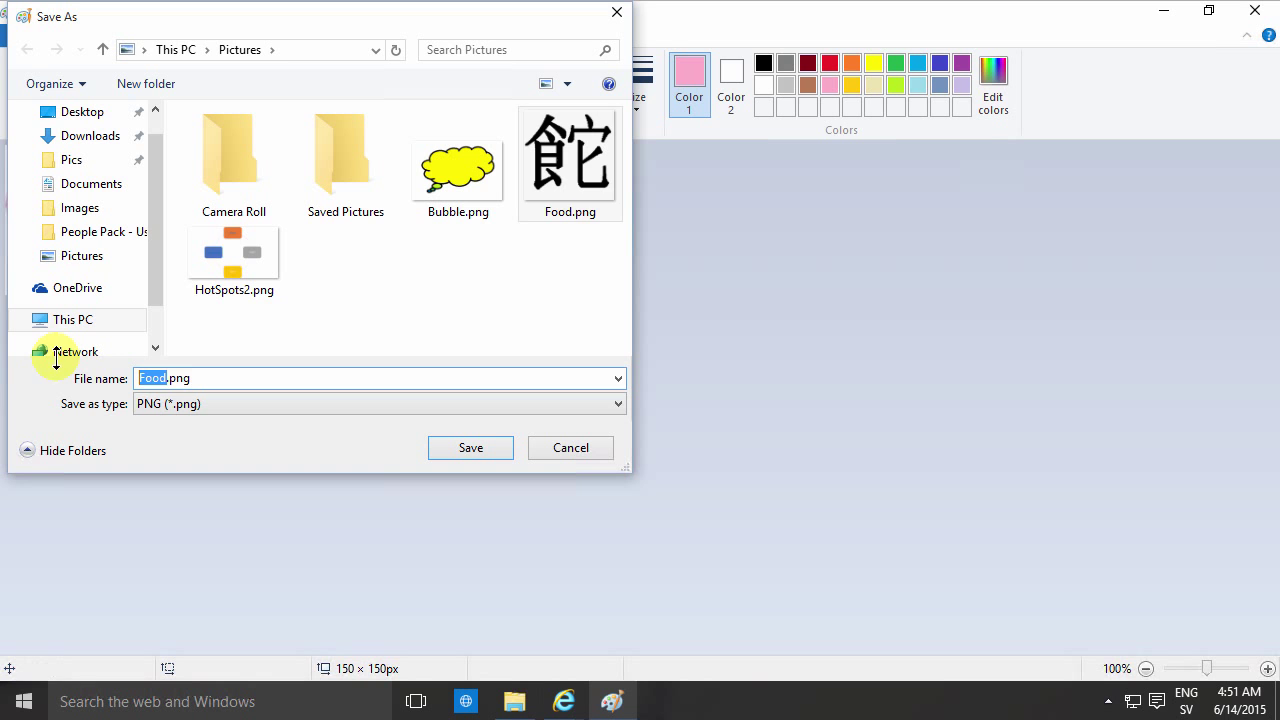
Save the picture as Entertainment.png in the Pictures folder.
text(Entertainment)
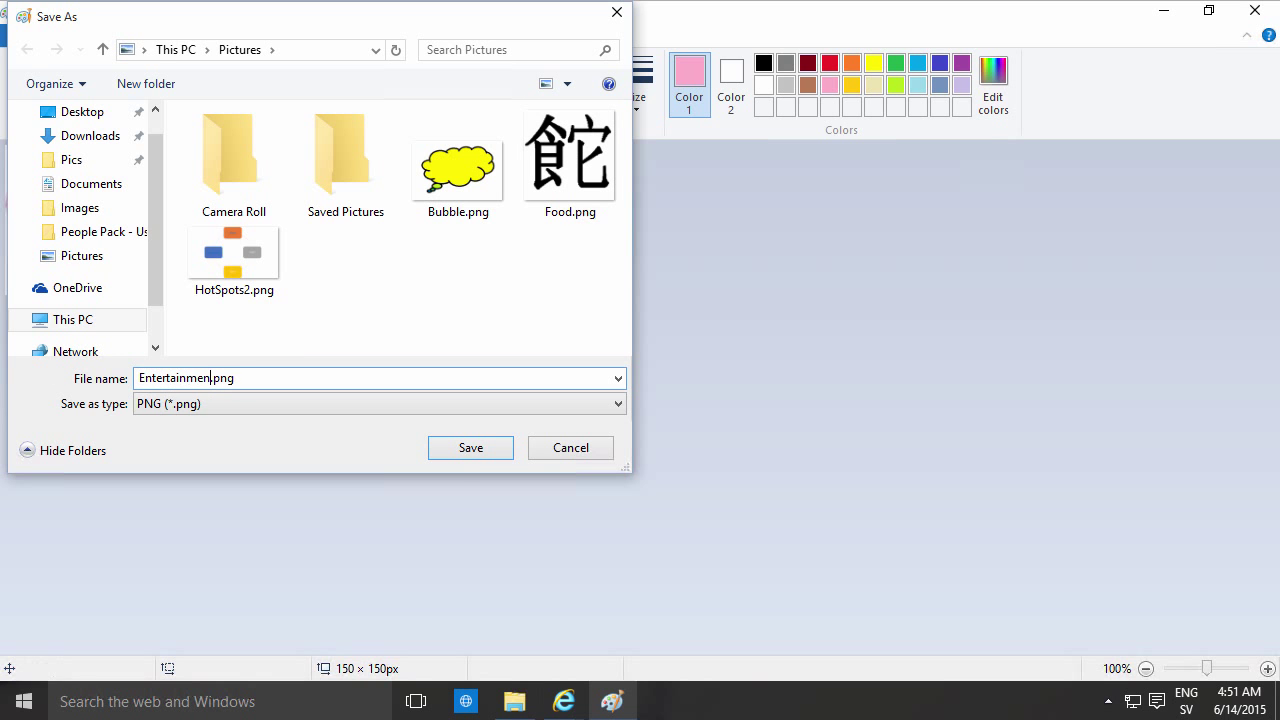
click(470, 448)
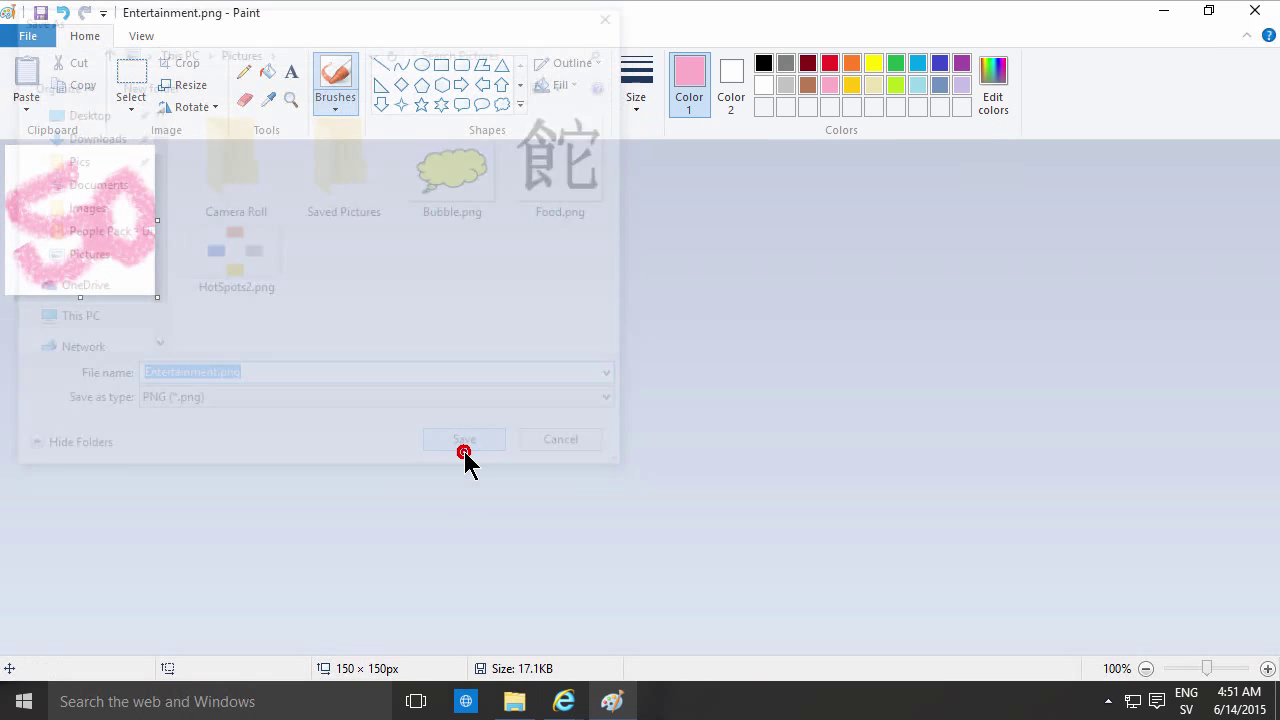
click(464, 440)
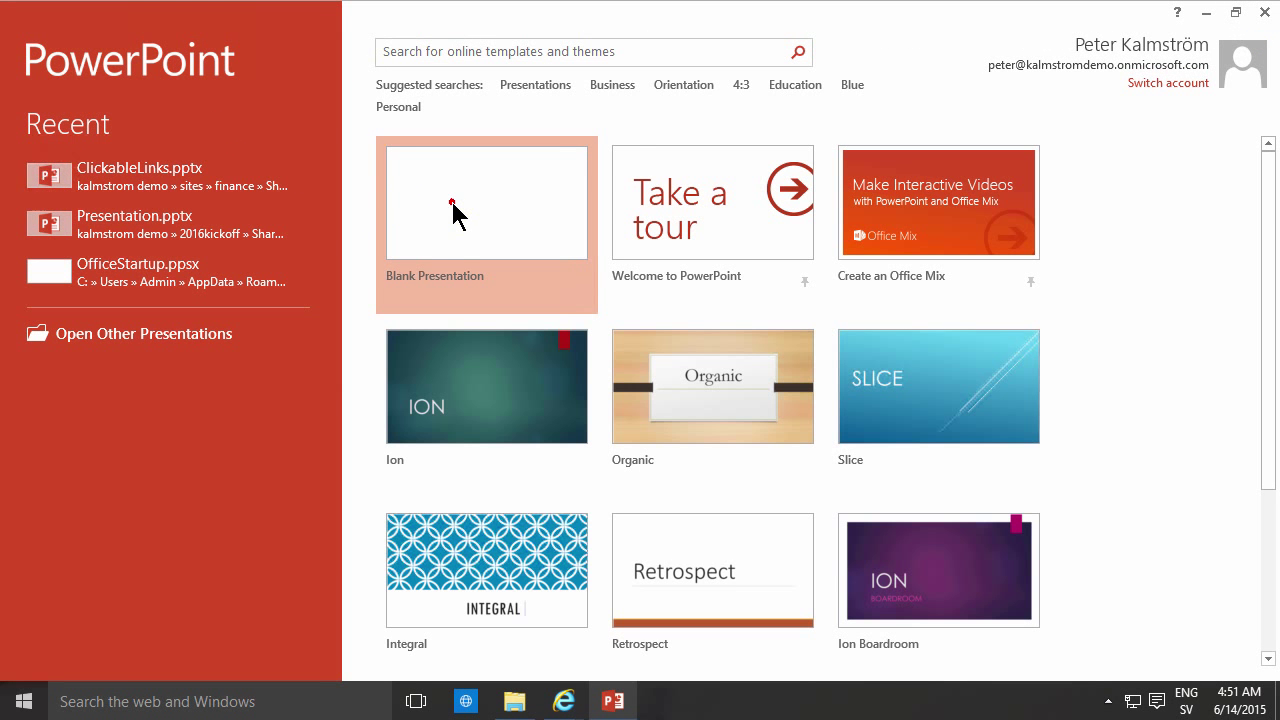
Start a new blank presentation and give its slide the Blank layout.
click(486, 202)
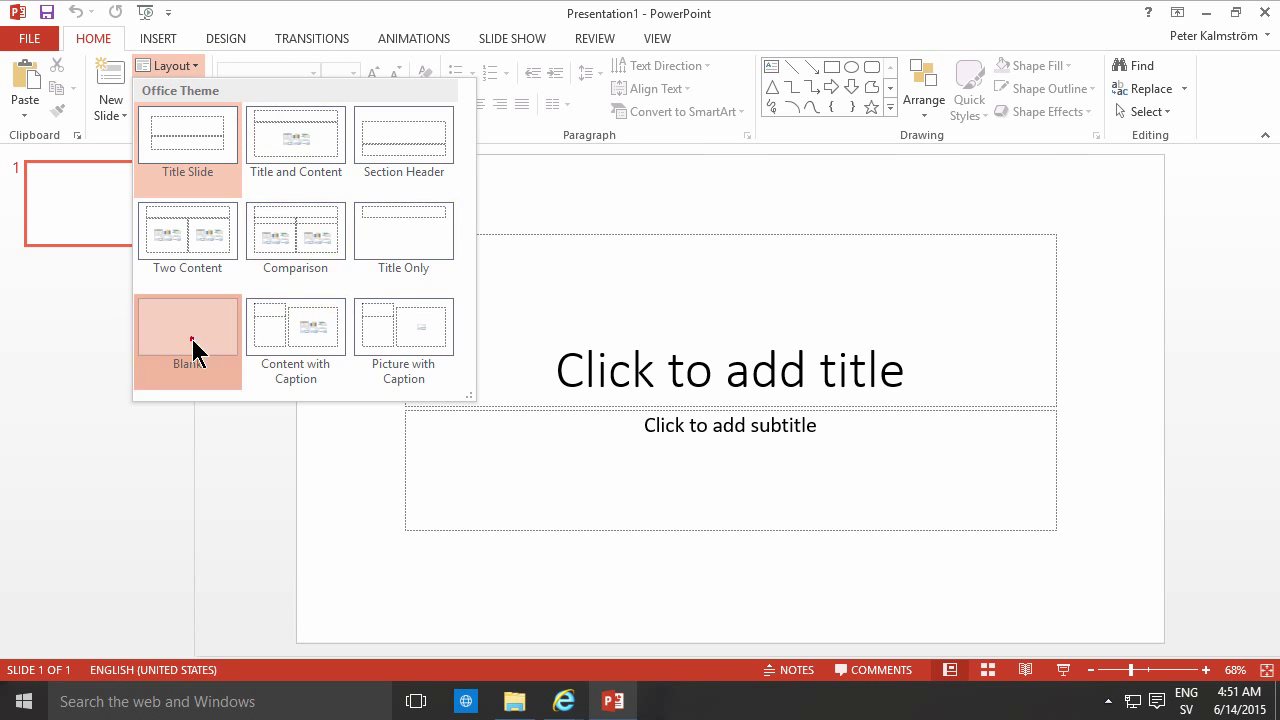
click(188, 336)
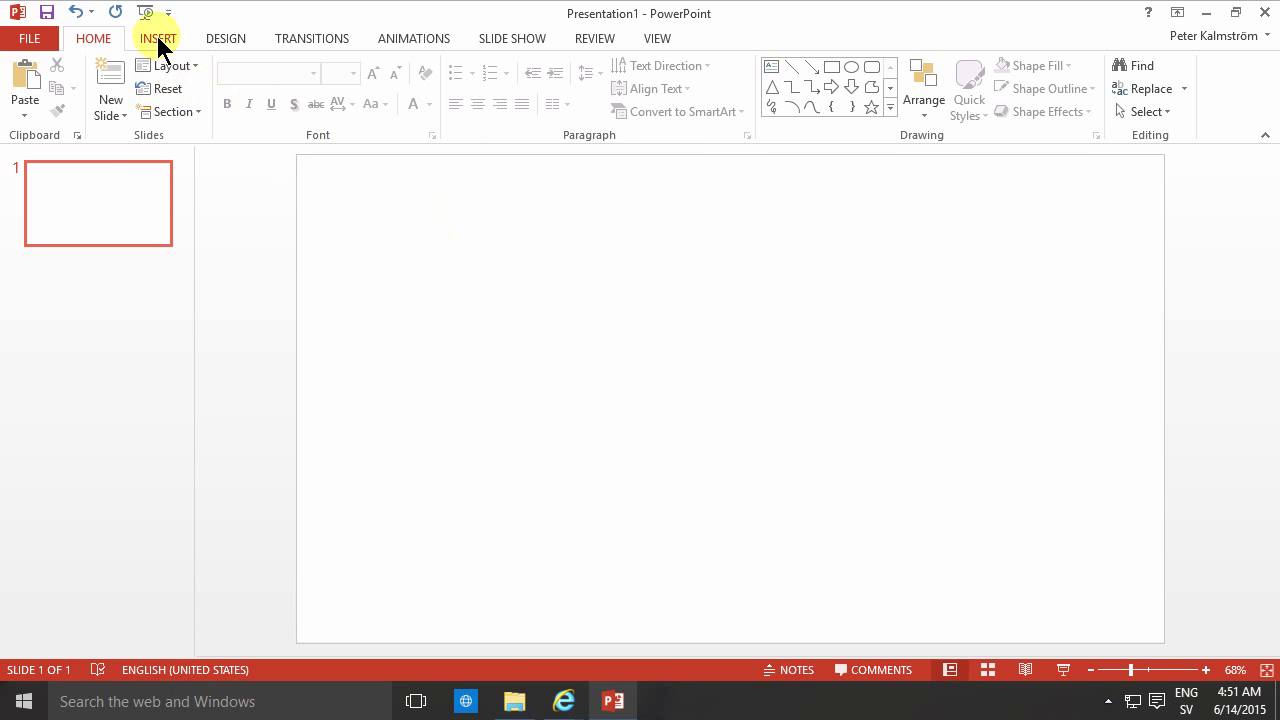
Set a custom square slide size of 1.563 by 1.563 inches, scaling content to fit.
click(224, 38)
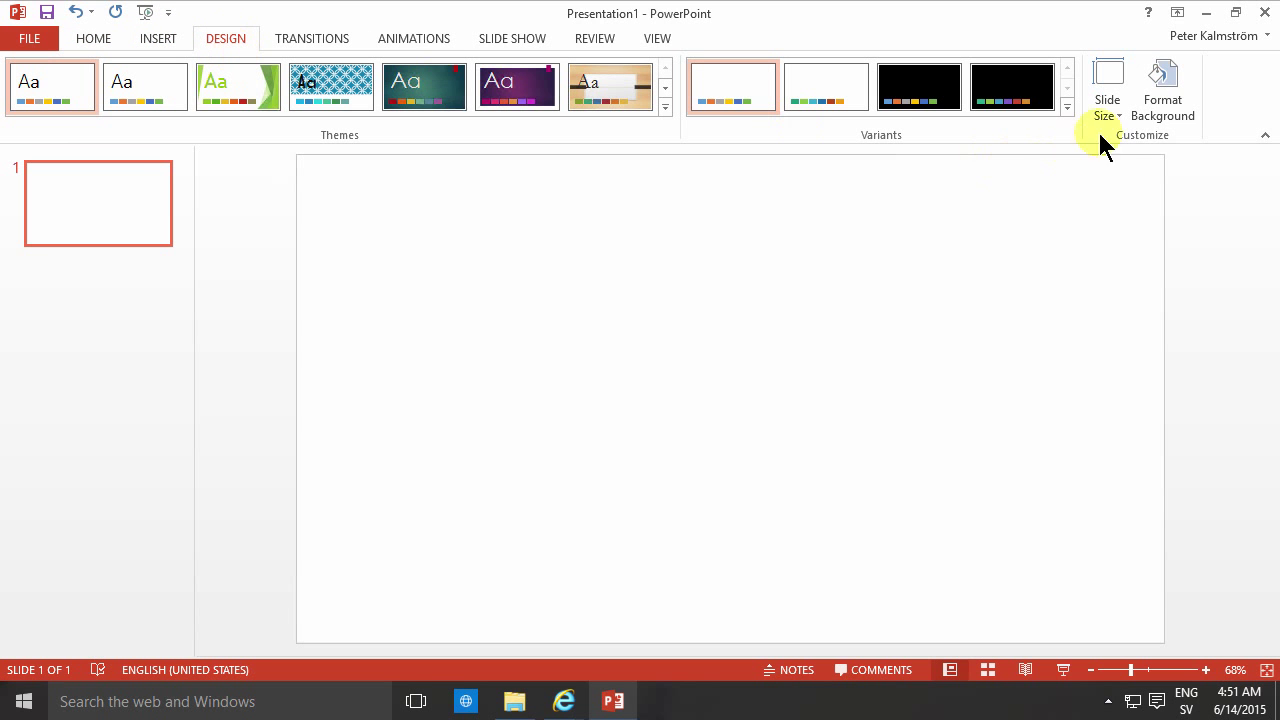
click(1108, 84)
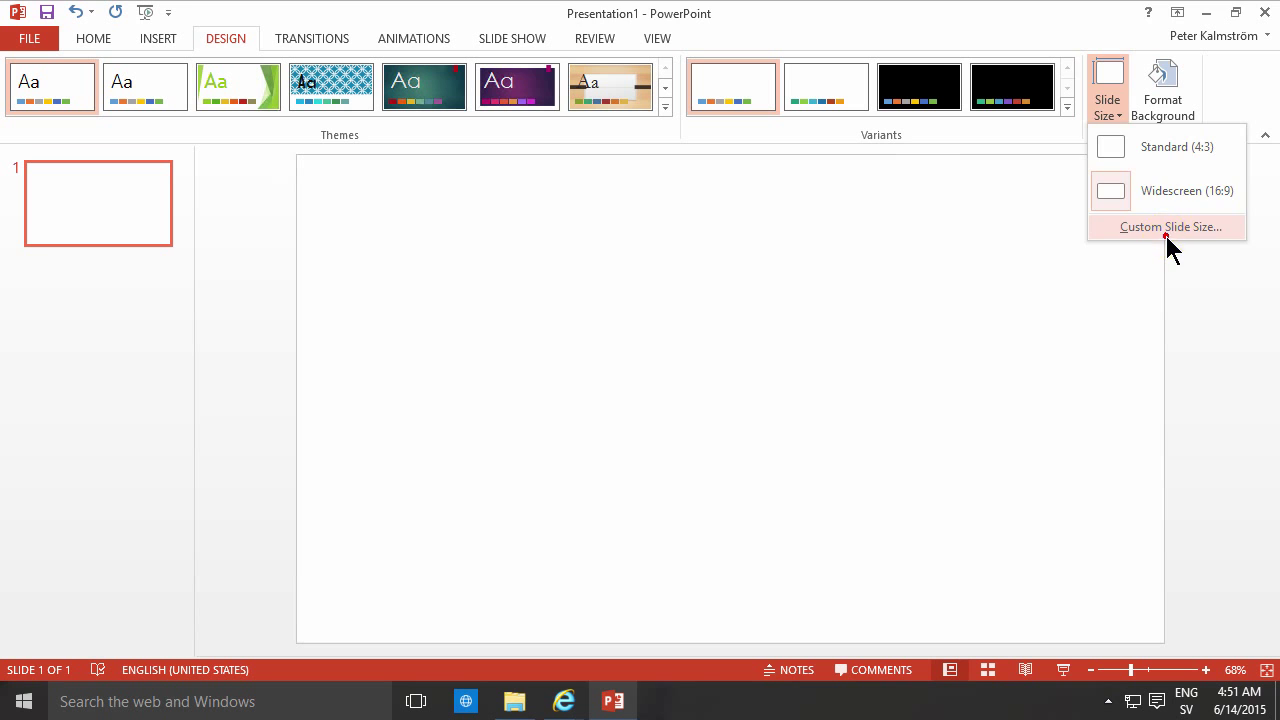
click(1168, 226)
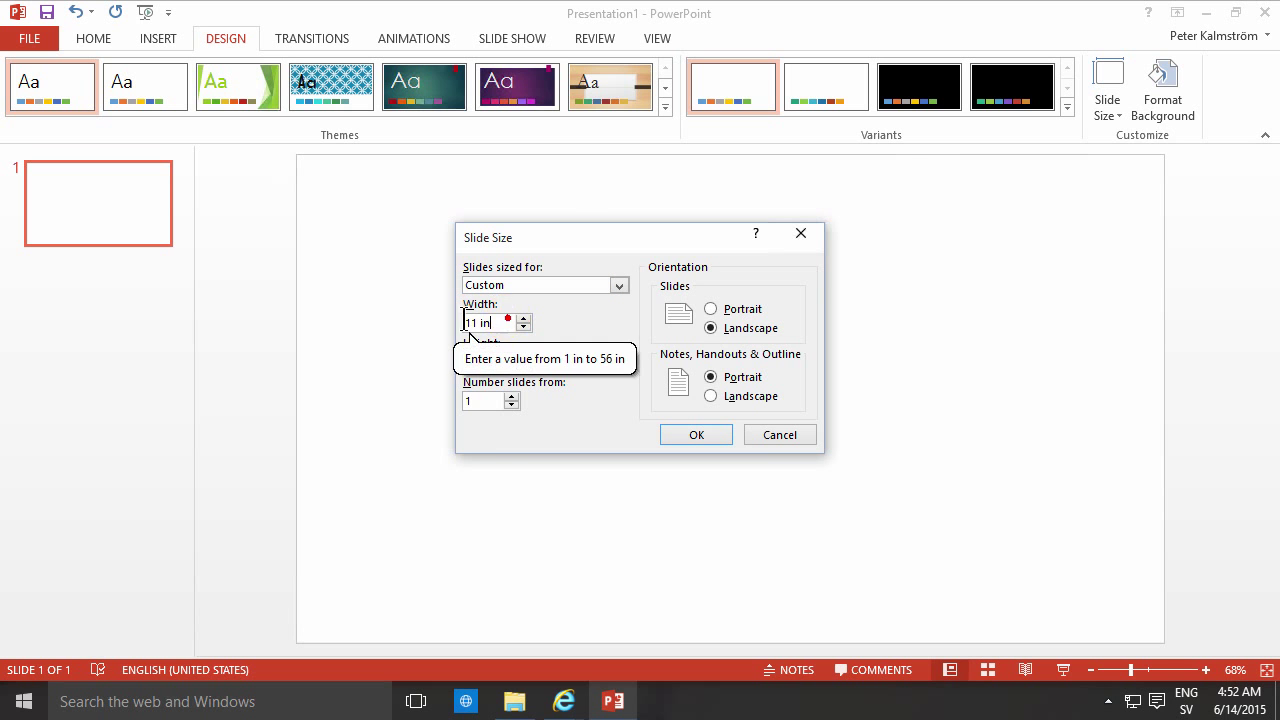
text(15)
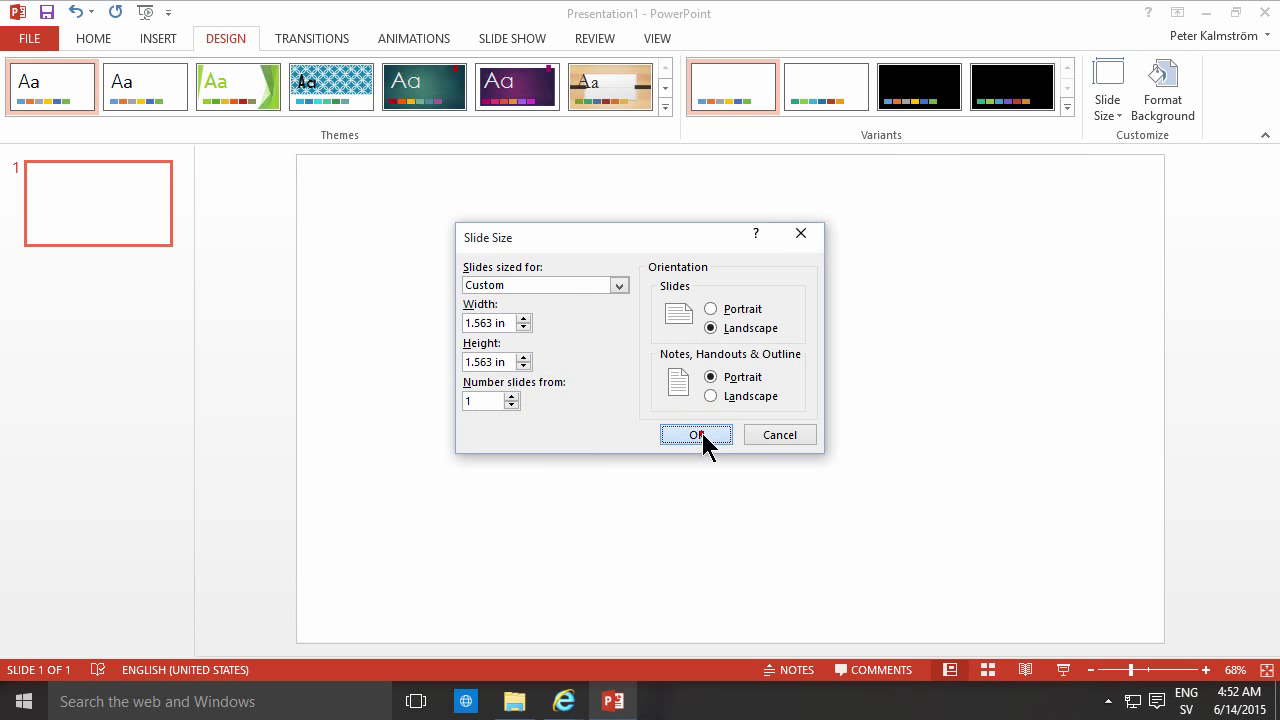
click(696, 434)
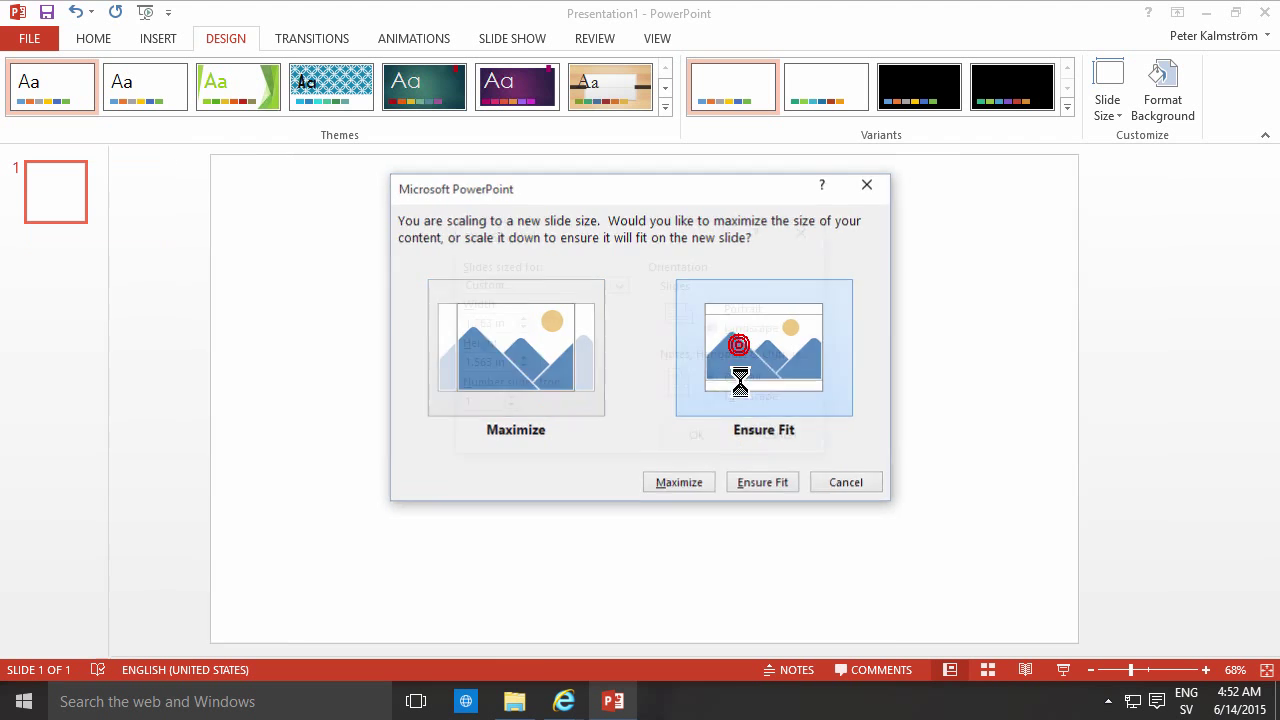
click(762, 482)
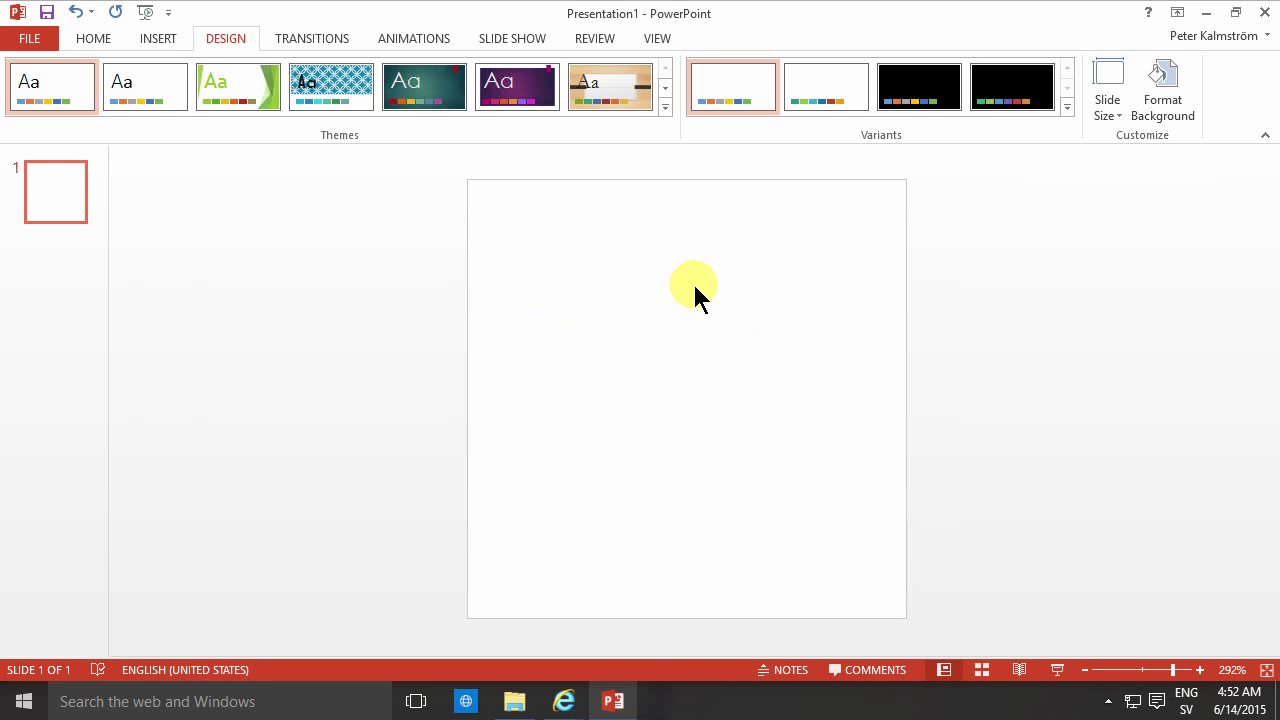
mouse_move(158, 38)
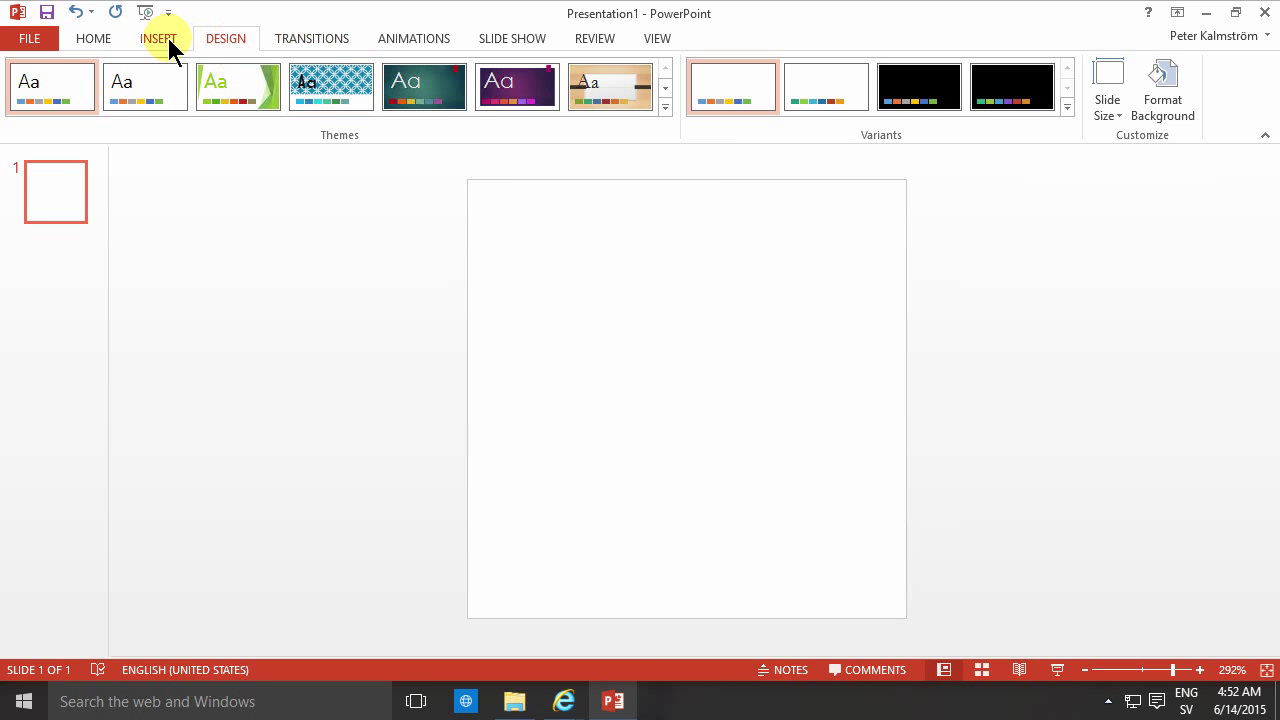
Insert a smiley face shape and enlarge it to fill the square slide.
click(340, 88)
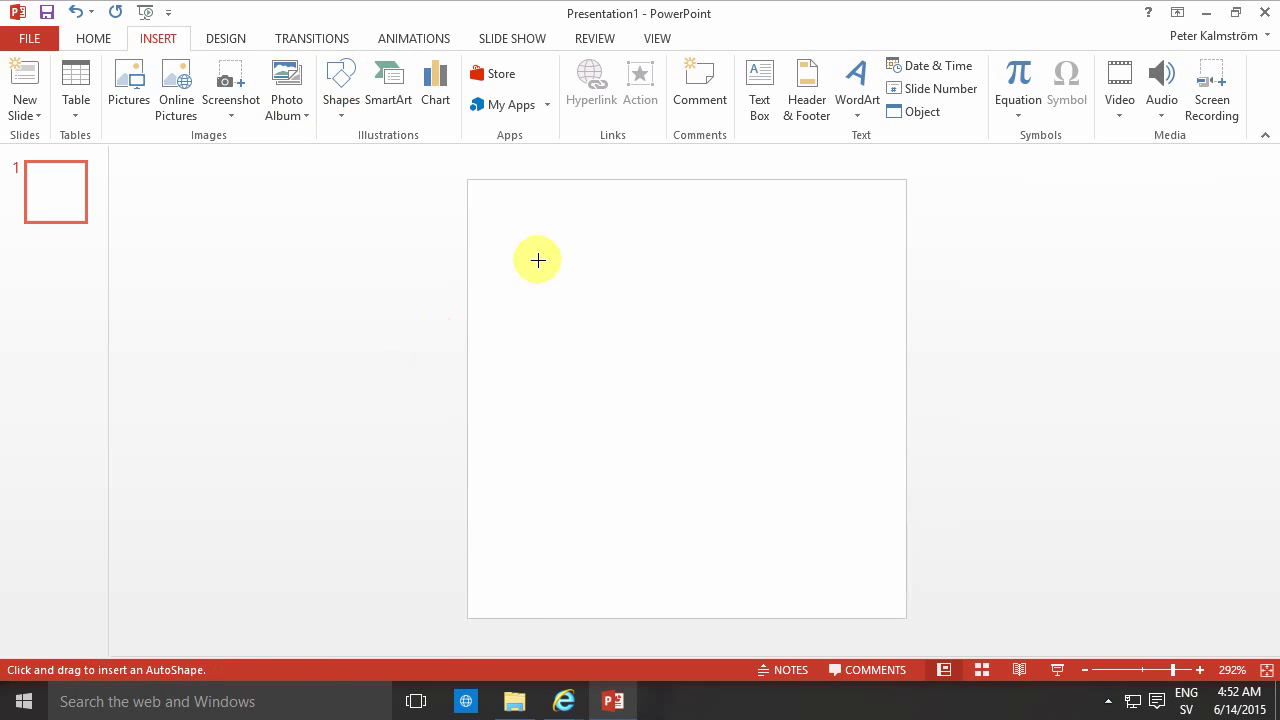
drag(538, 260, 858, 560)
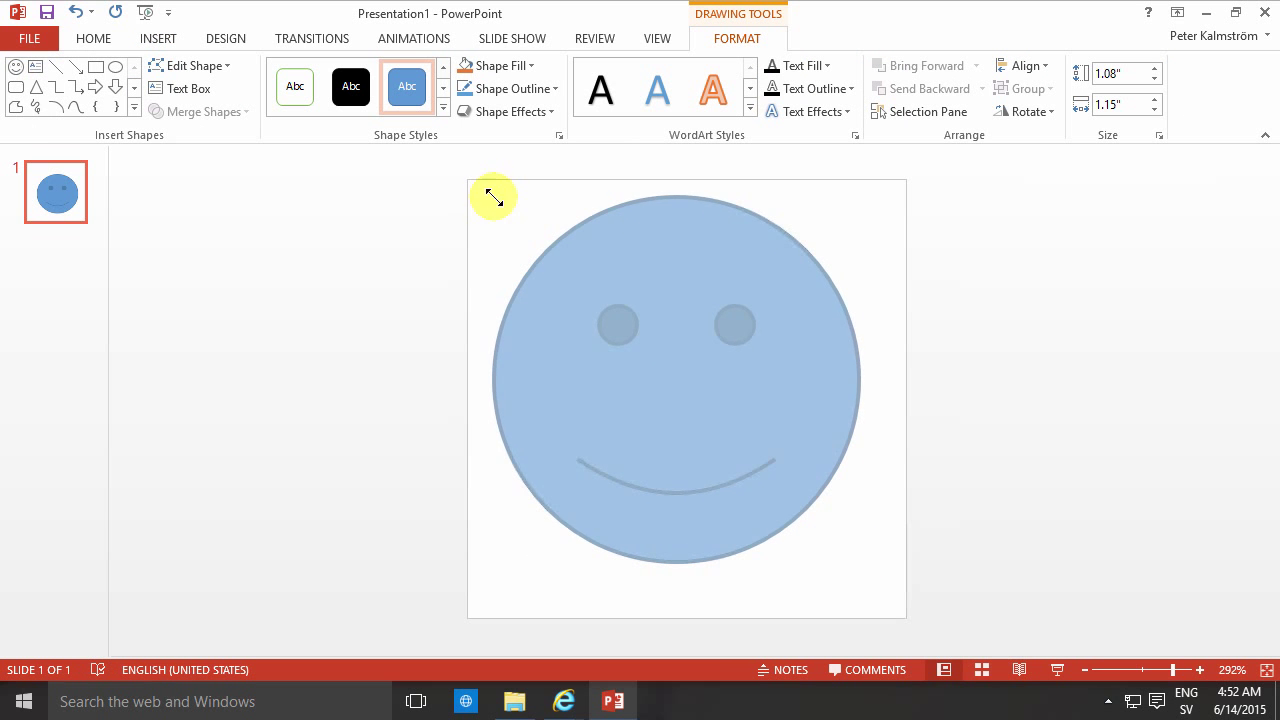
drag(492, 196, 892, 612)
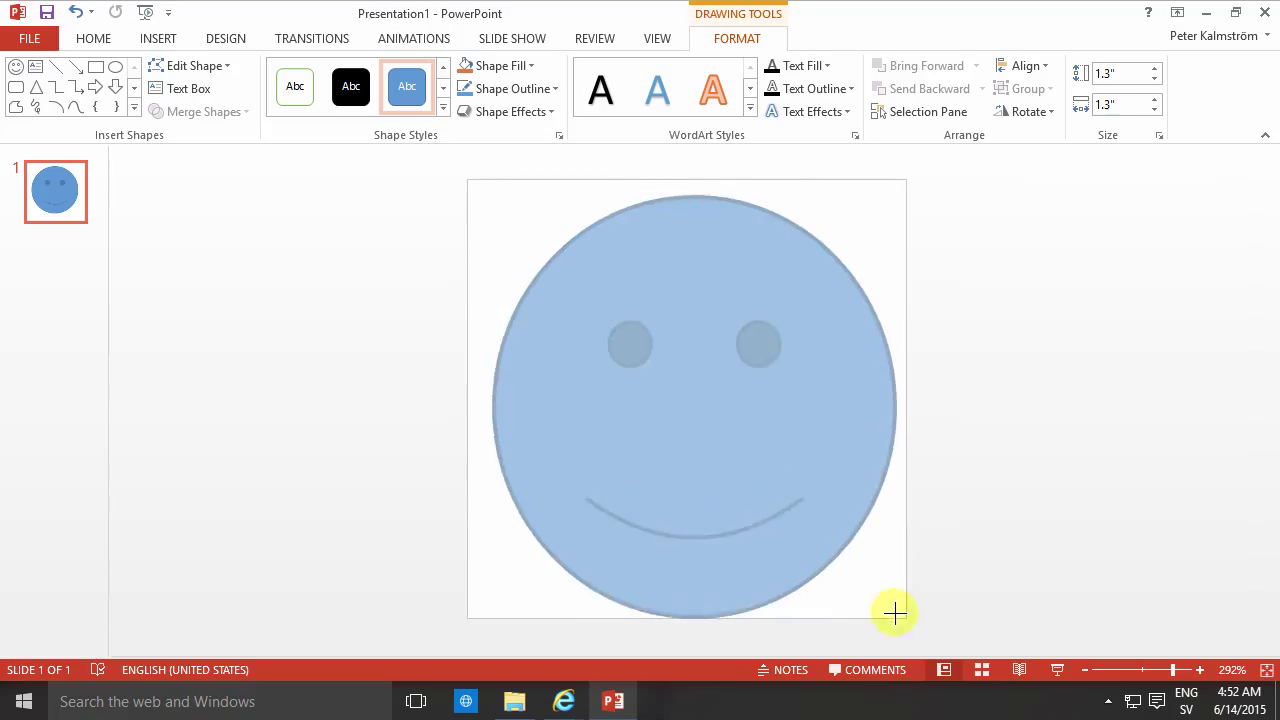
Give the smiley a yellow glow effect and go to the File options.
click(508, 112)
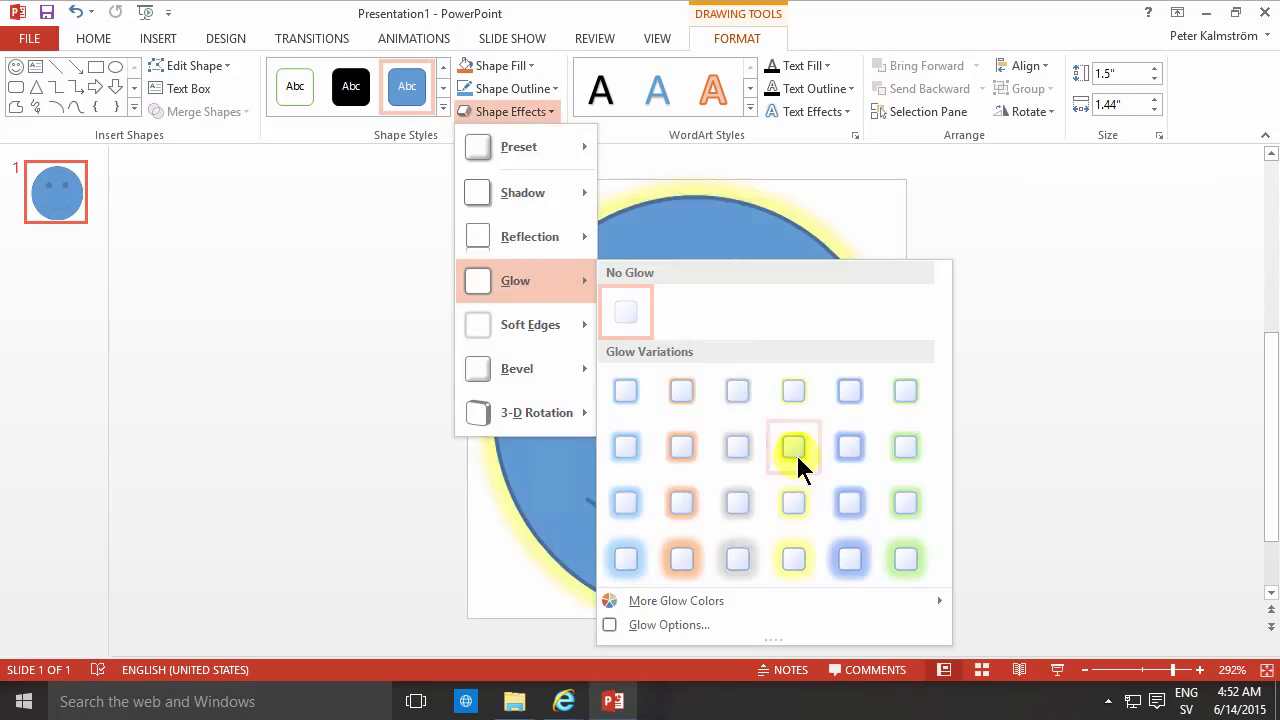
click(624, 312)
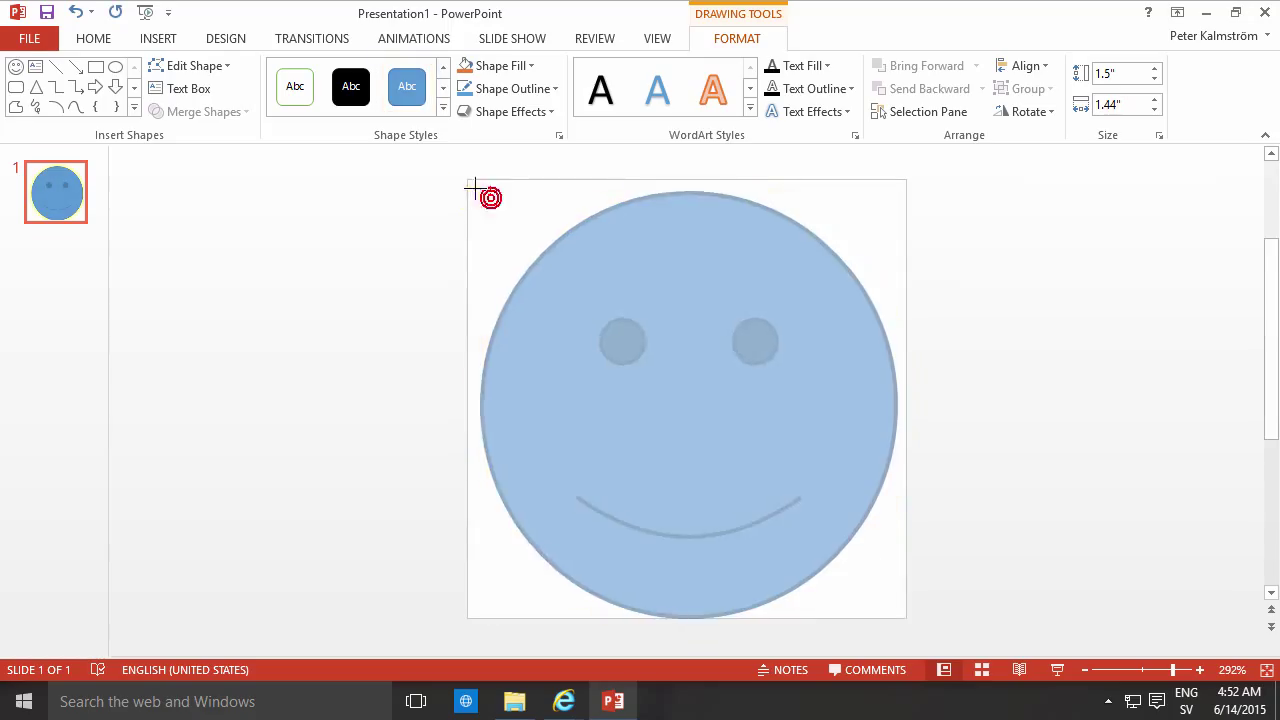
click(664, 304)
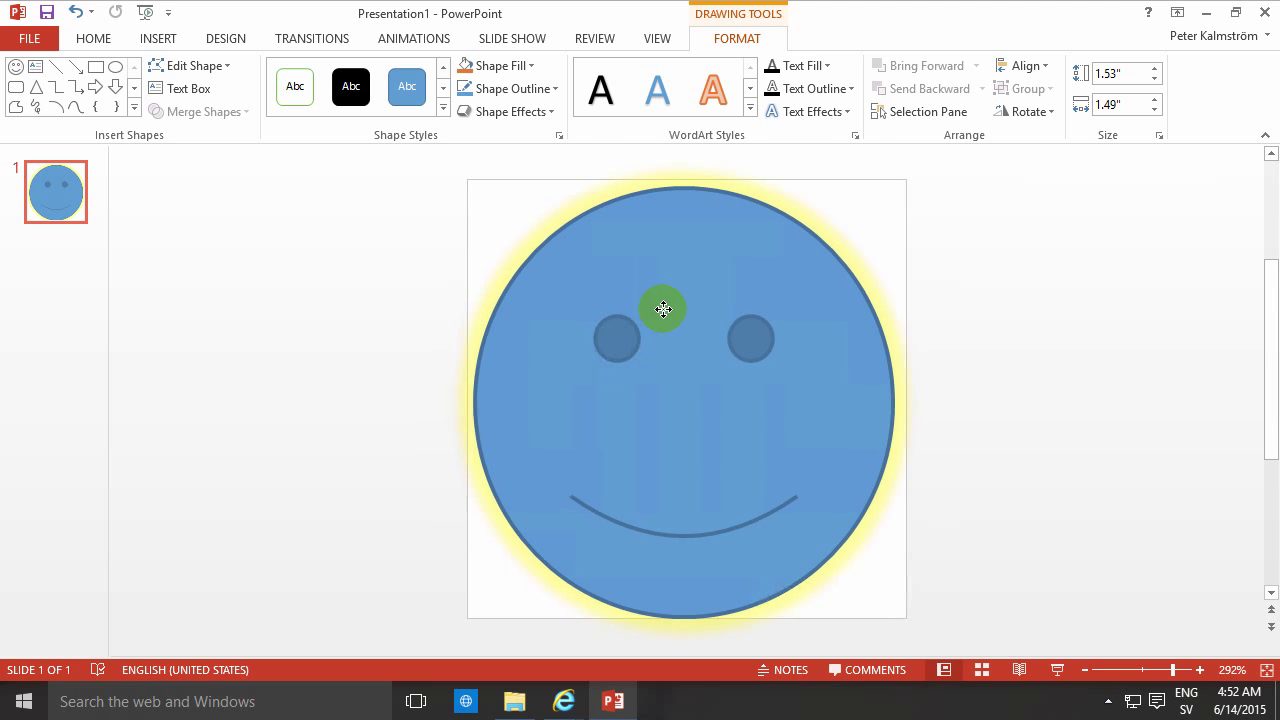
click(664, 308)
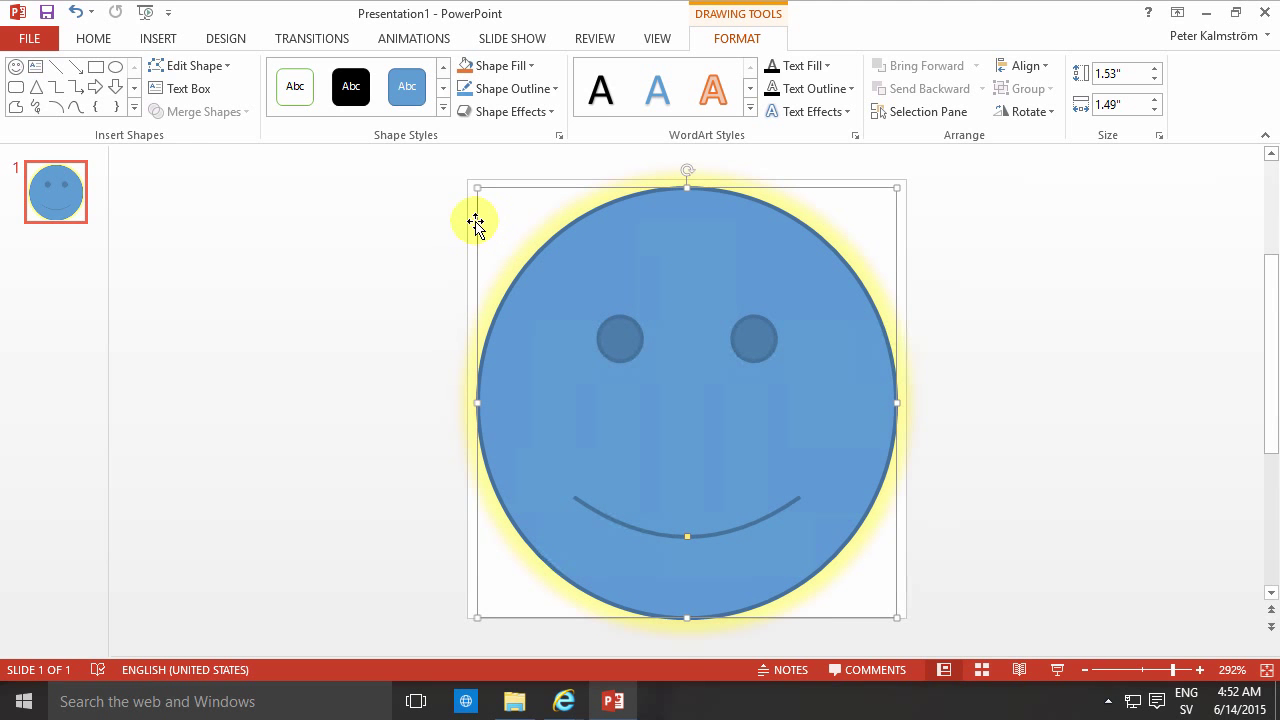
click(28, 38)
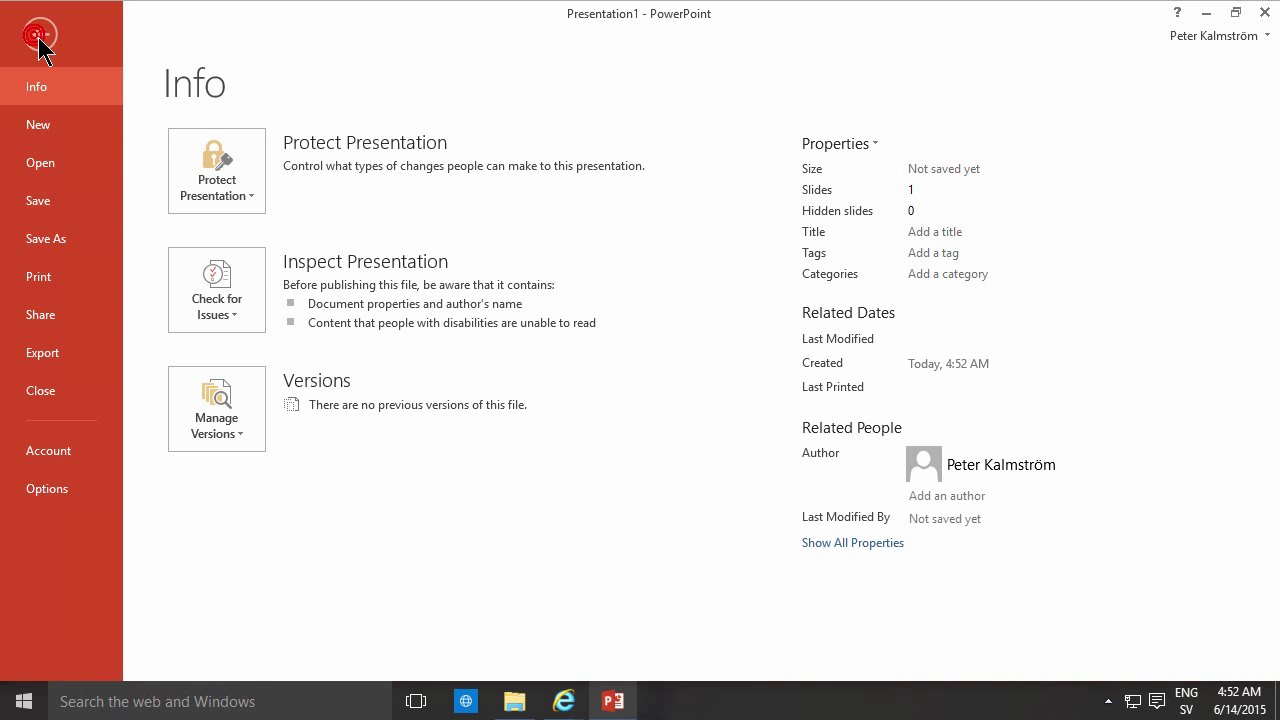
Choose Save As to the Pictures folder with PNG as the file type.
click(46, 238)
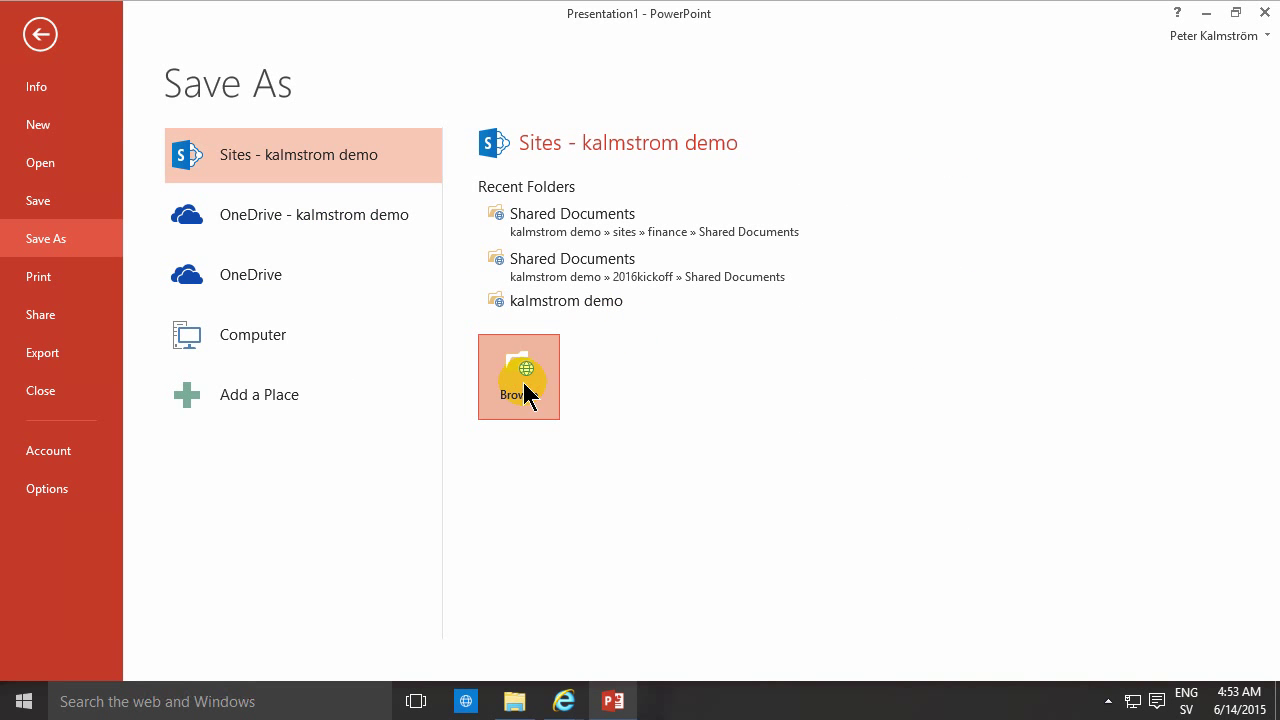
mouse_move(248, 360)
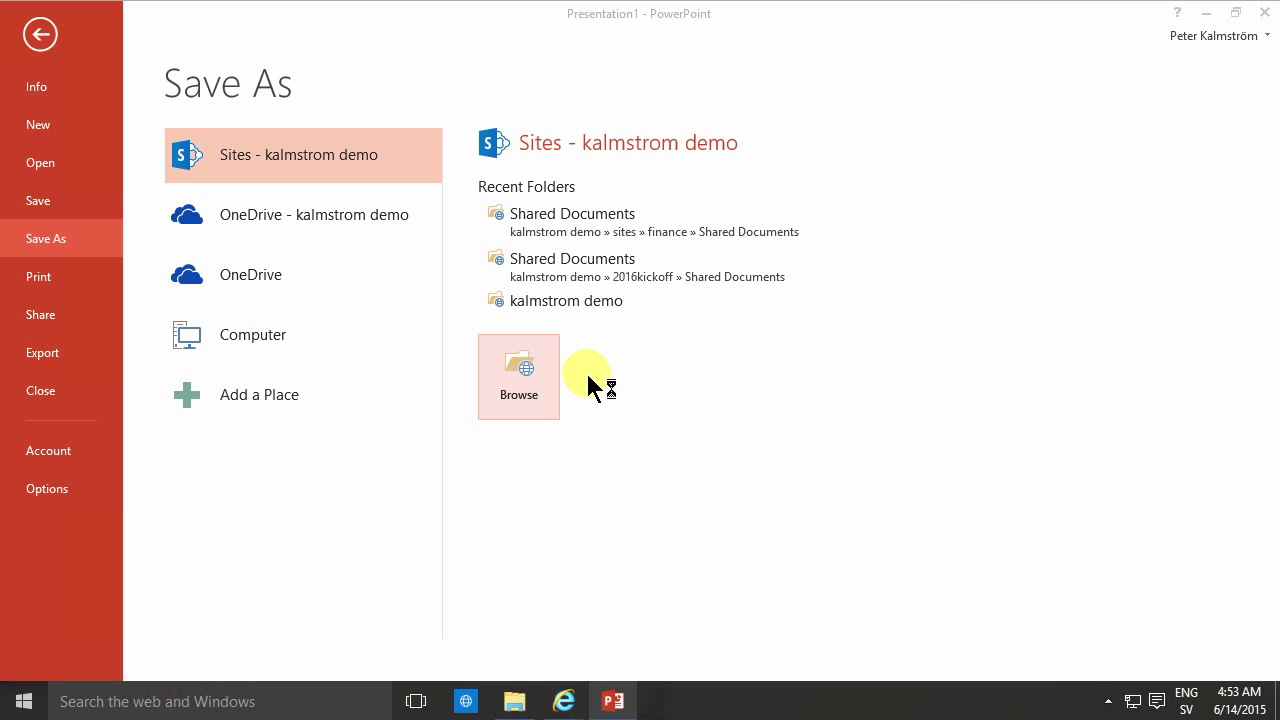
click(518, 368)
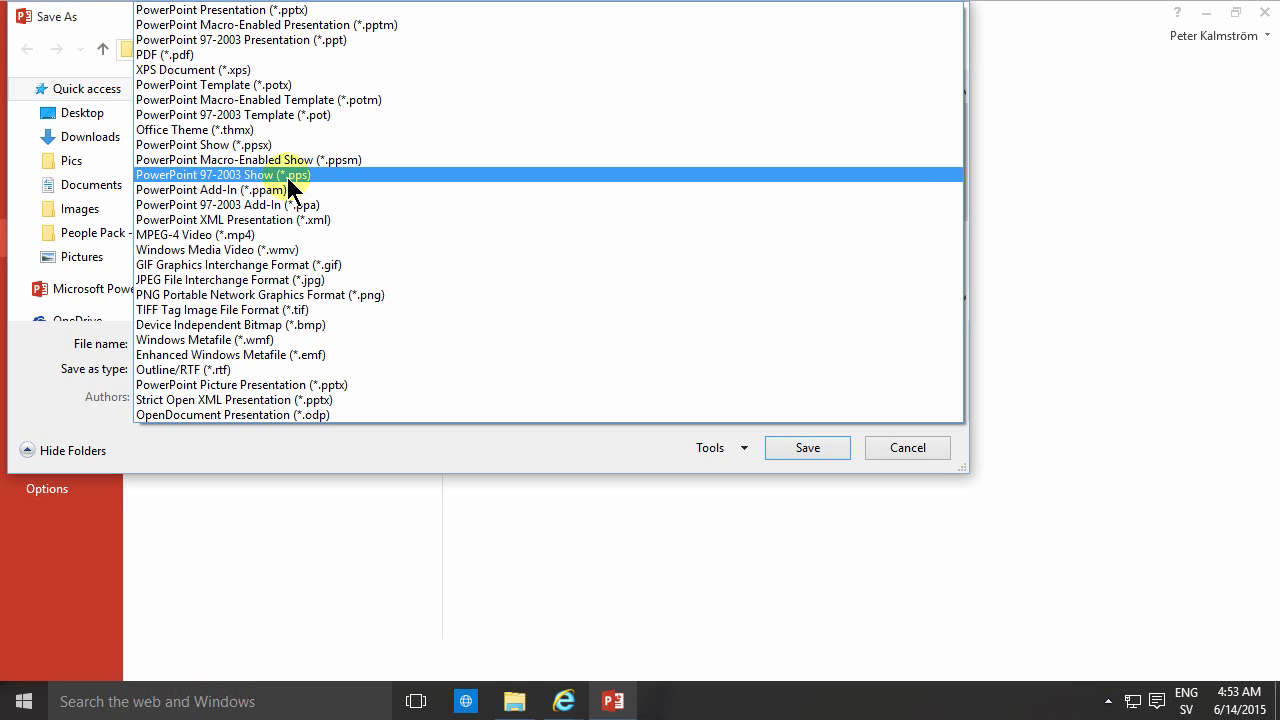
click(258, 294)
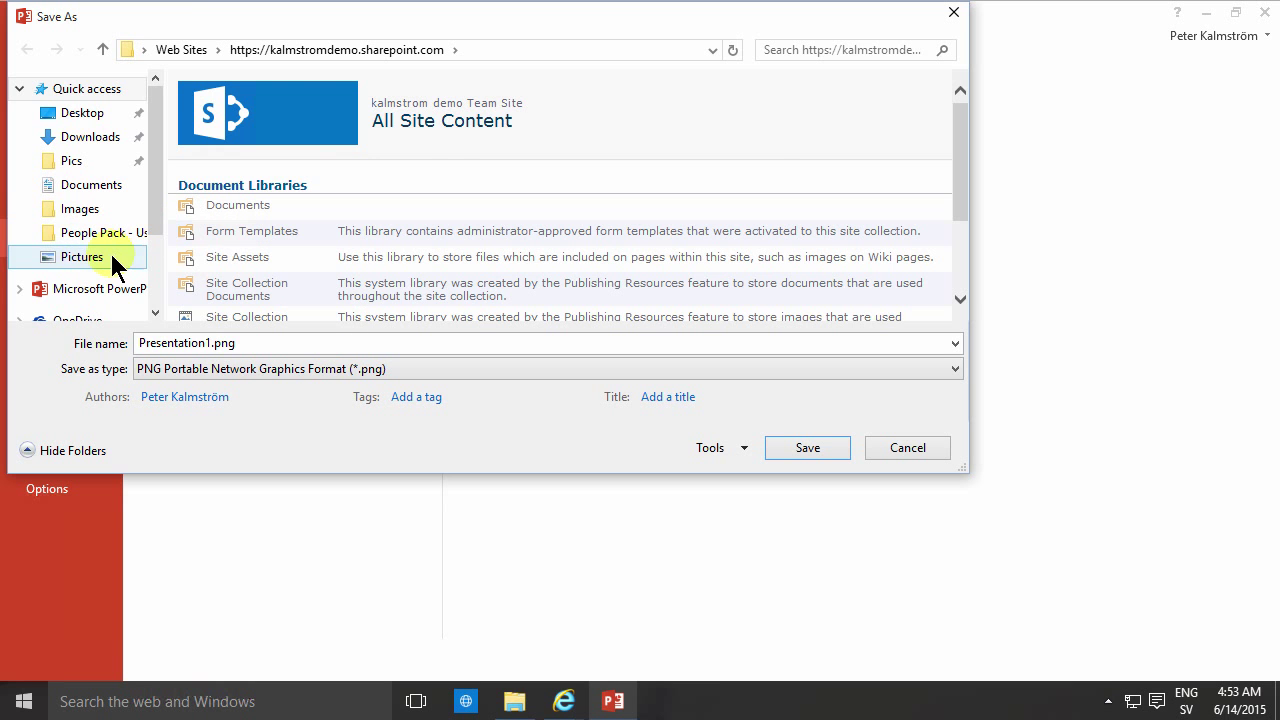
click(80, 256)
text(D)
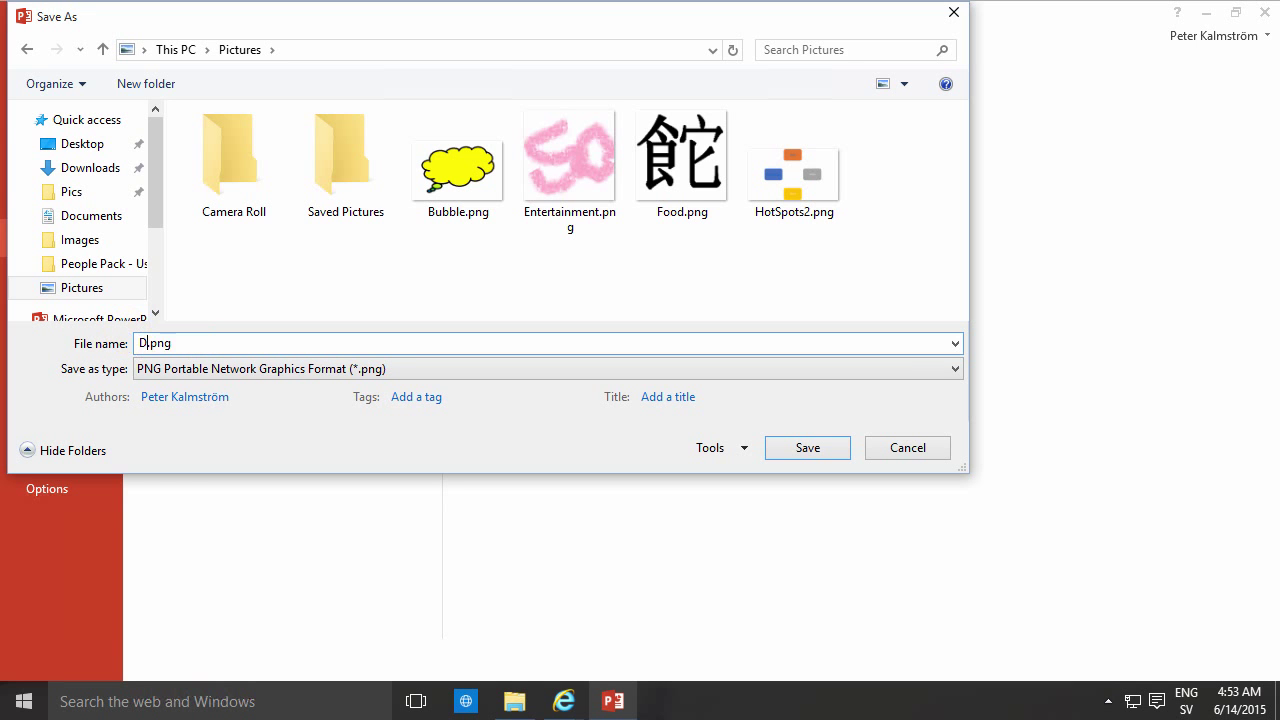
Name the image Drinks.png and export just the current slide.
text(rinks)
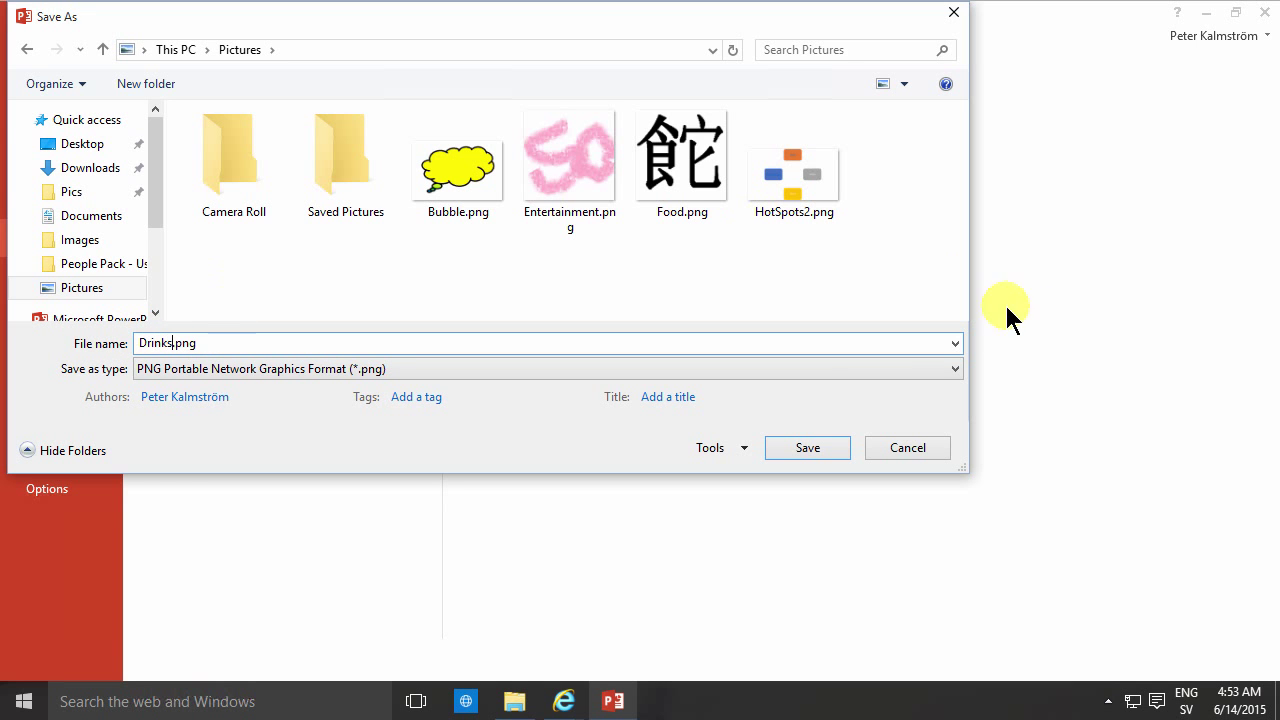
click(908, 448)
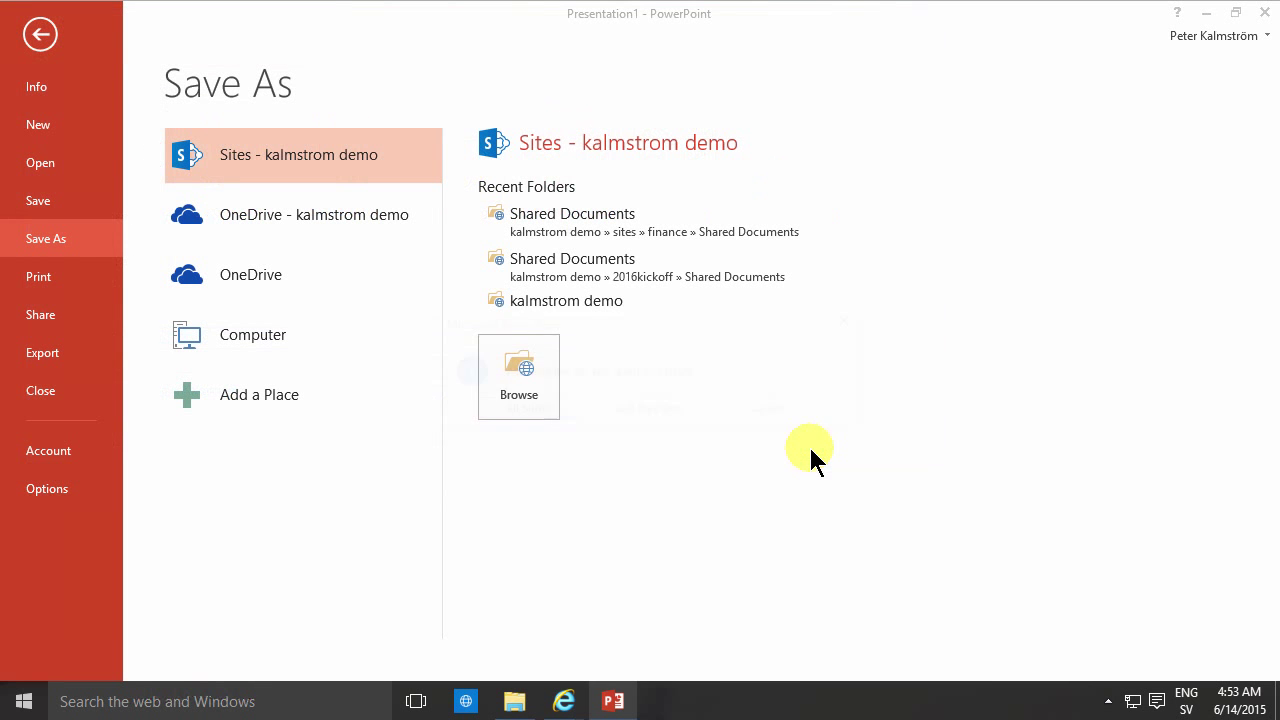
click(518, 364)
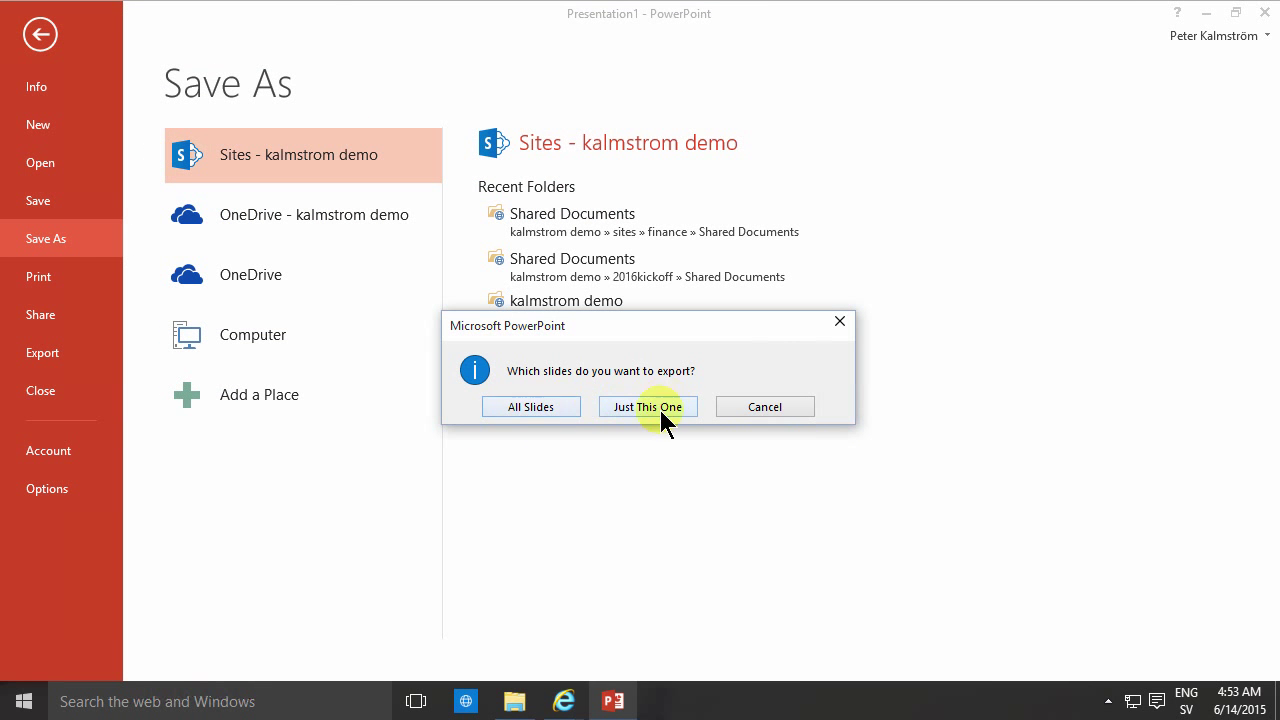
click(648, 406)
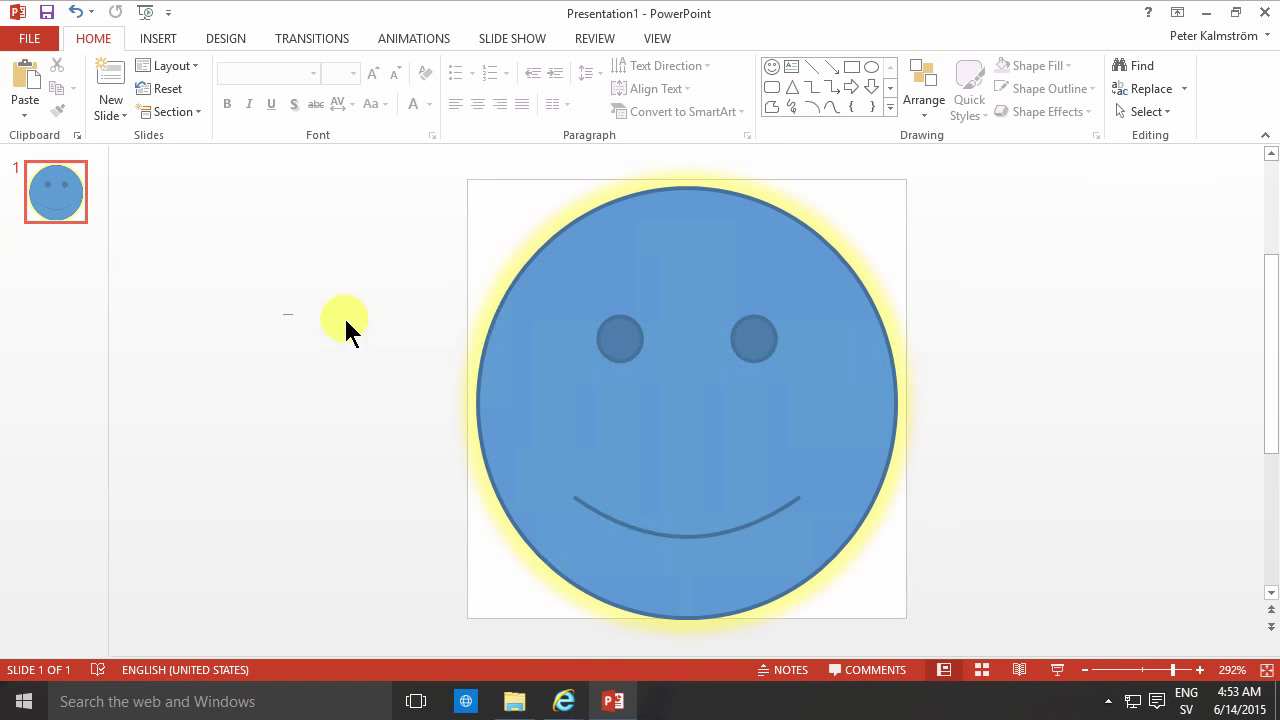
Browse to the Pictures folder and check the Entertainment.png and Food.png file sizes.
click(514, 700)
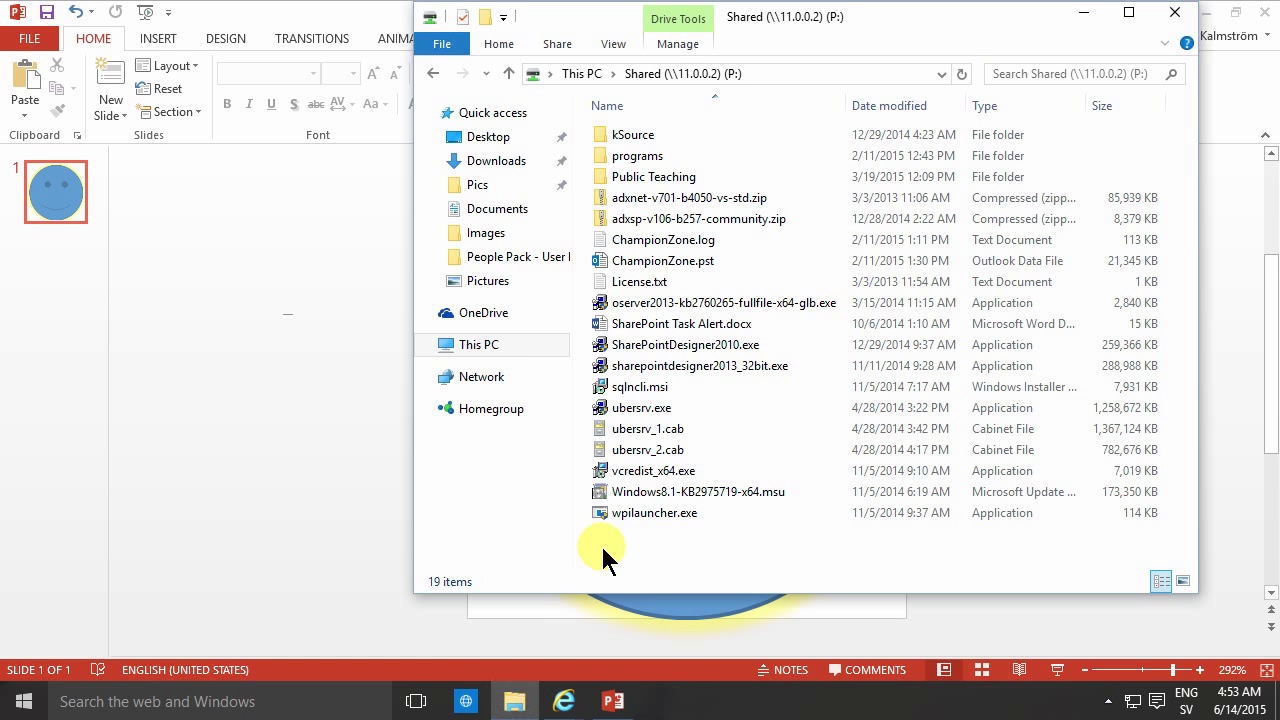
click(488, 280)
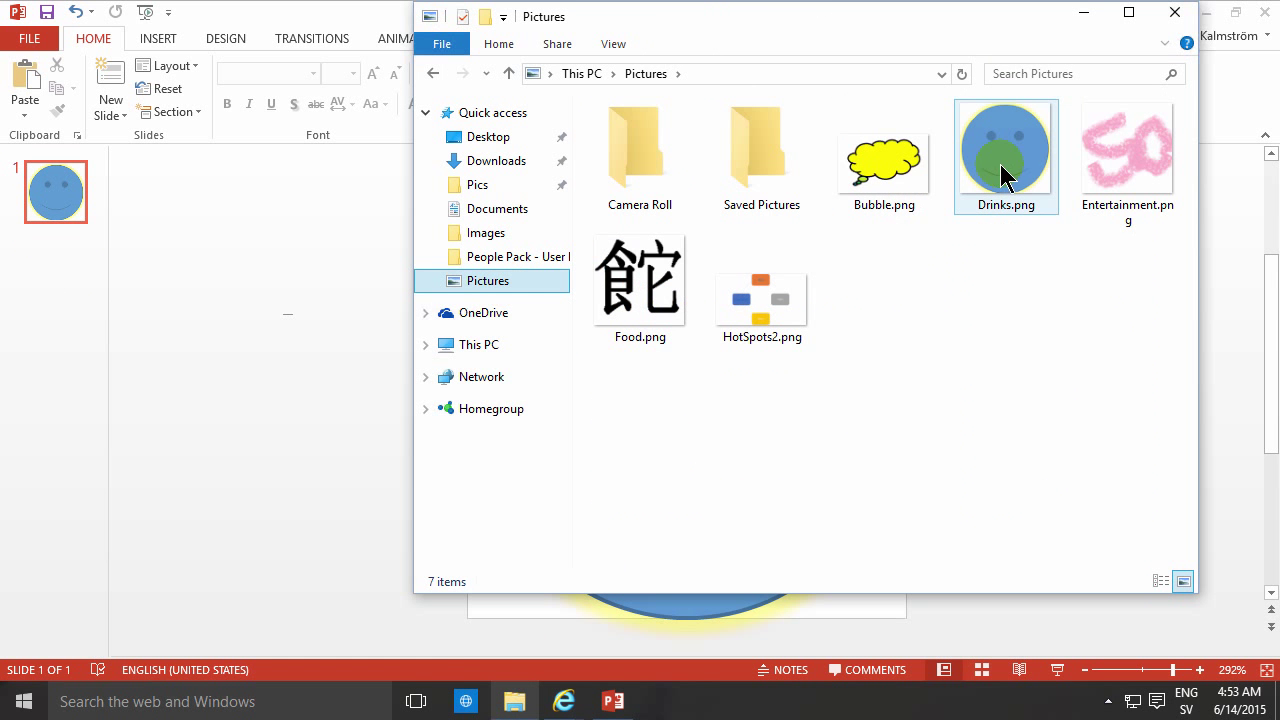
mouse_move(1124, 216)
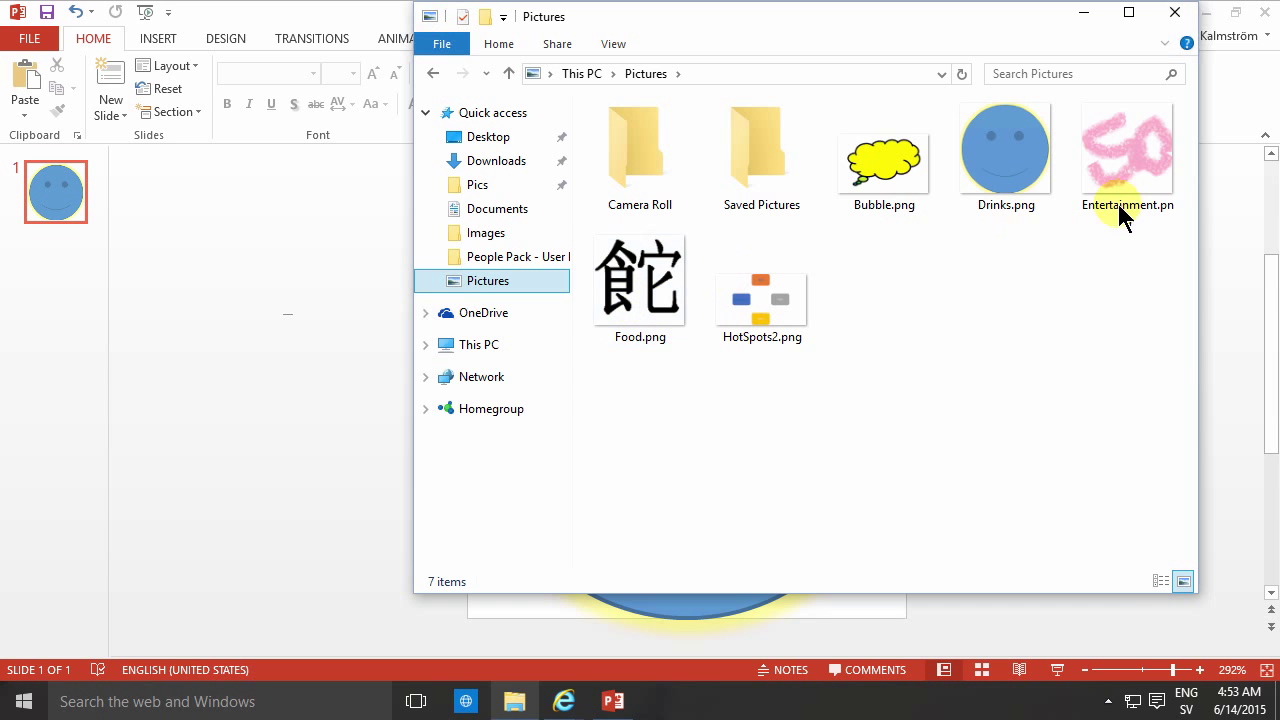
click(1128, 150)
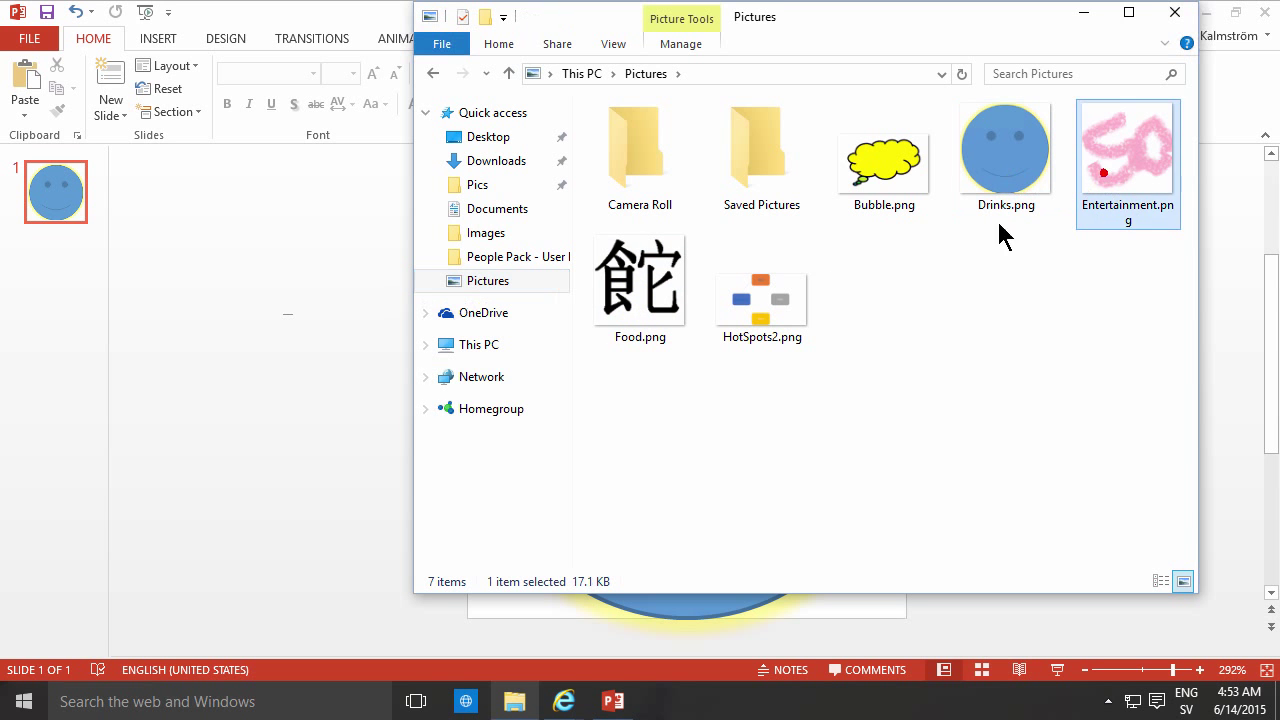
click(640, 284)
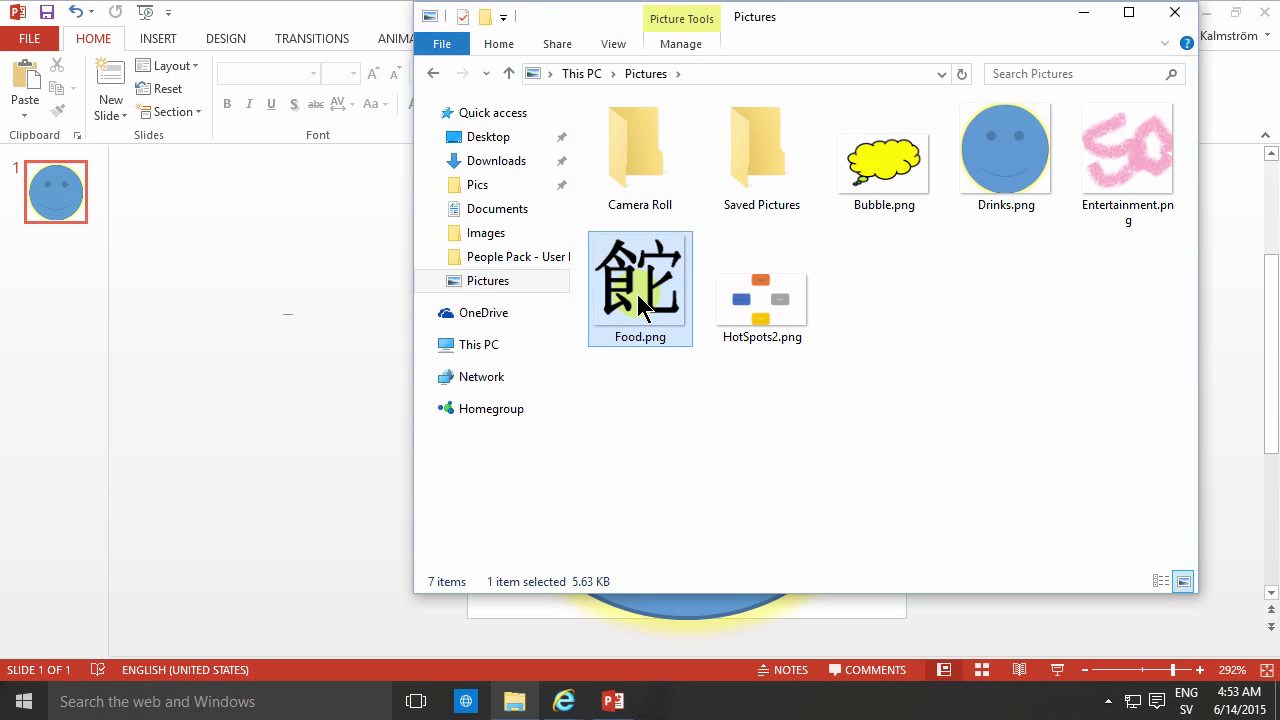